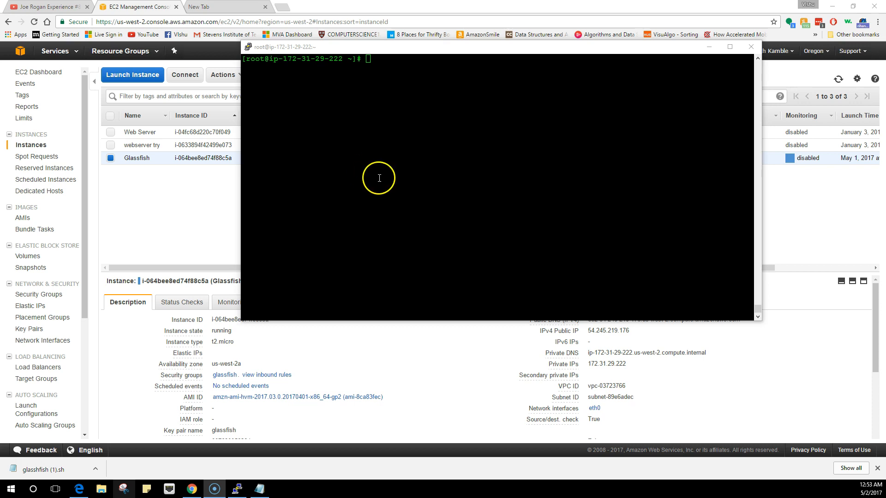
# Enter the glassfish home directory, switch to the glassfish user with su - glassfish, and clear.
pyautogui.write('cd ~glassfish/')
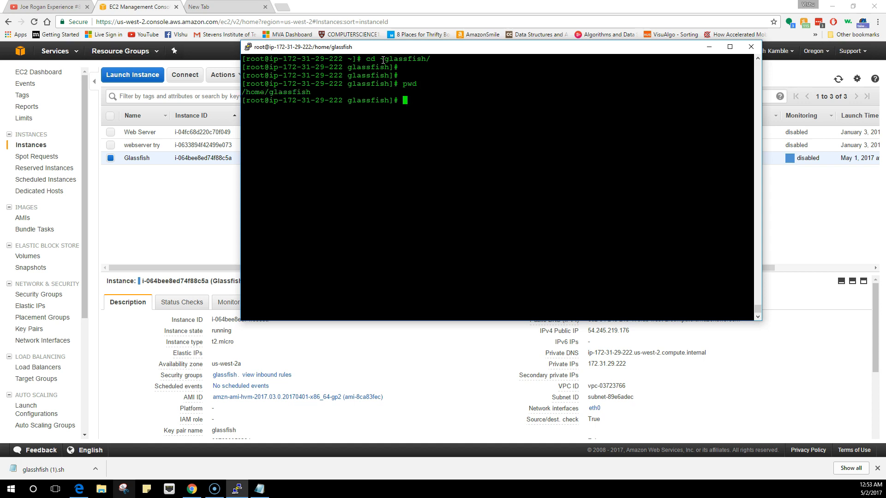
pyautogui.write('su')
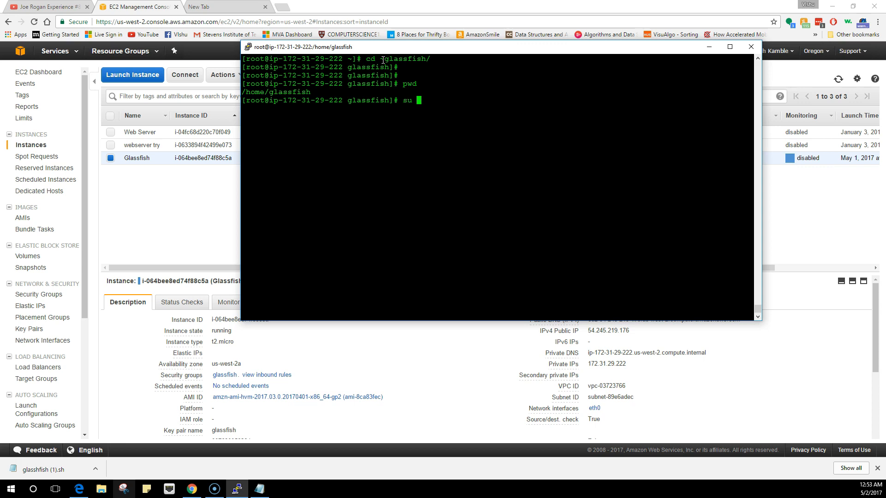
pyautogui.write('- glass')
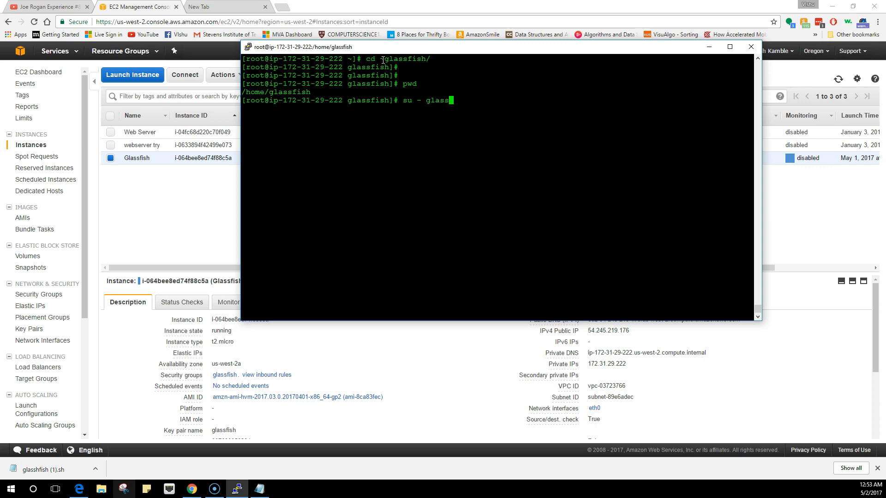
pyautogui.write('ish')
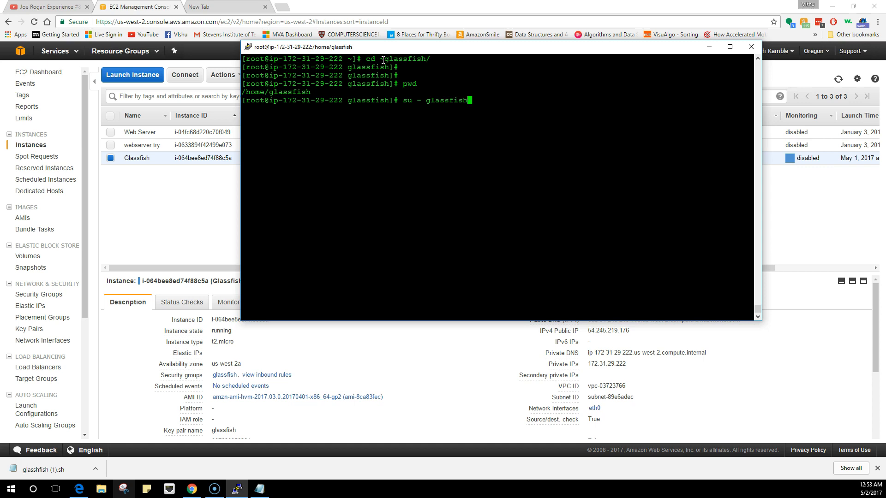
pyautogui.write('clear')
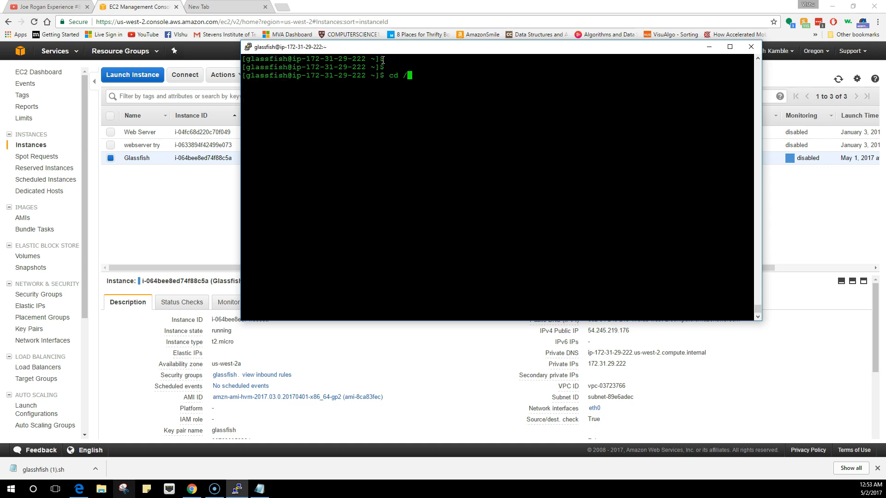
# Change into /usr/share/glassfish4/bin, list its tools, and highlight asadmin.
pyautogui.write('usr/share/')
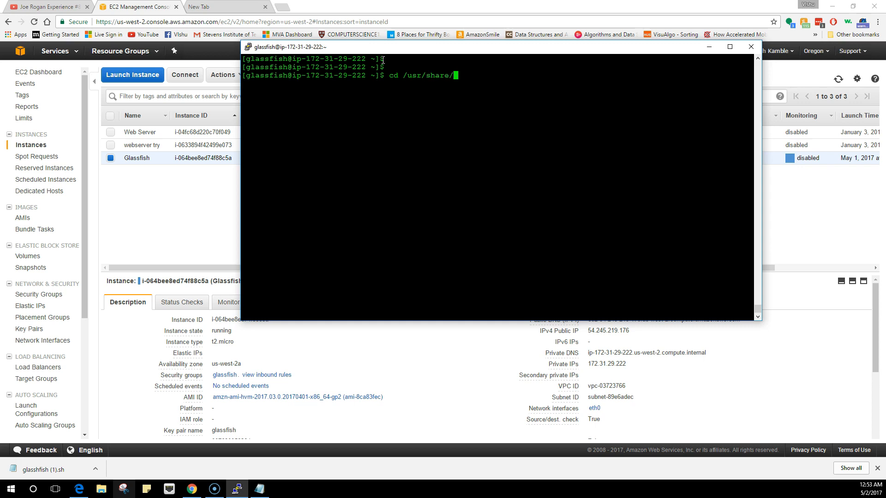
pyautogui.write('glassfish5')
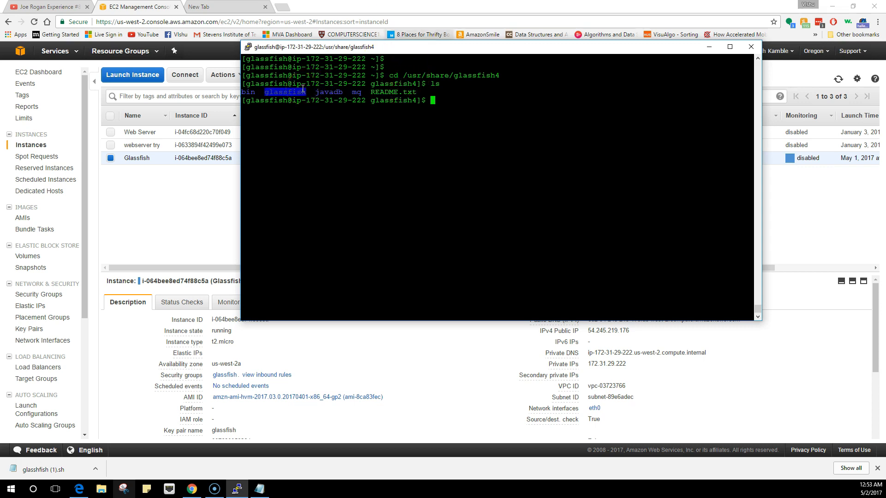
pyautogui.click(375, 149)
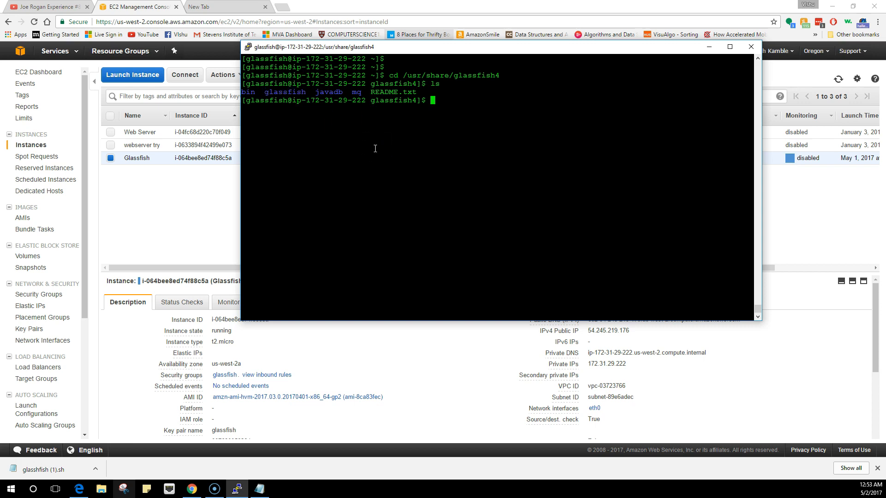
pyautogui.write('cd bin/')
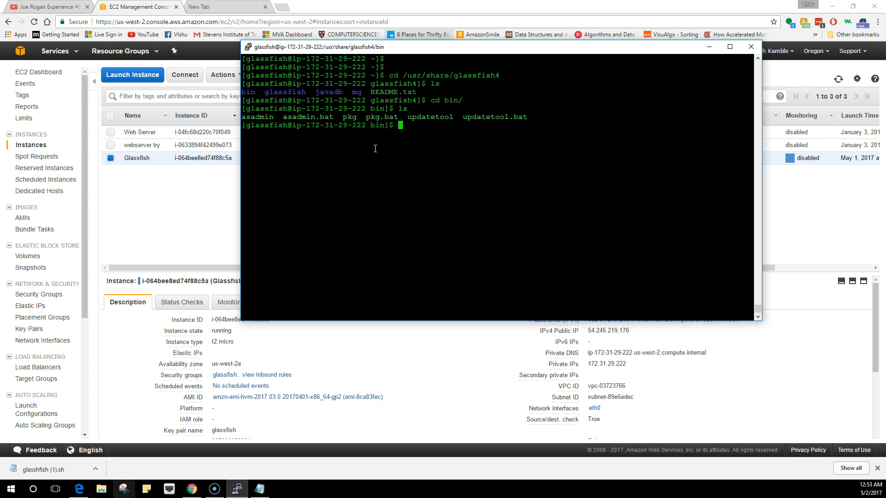
pyautogui.doubleClick(257, 116)
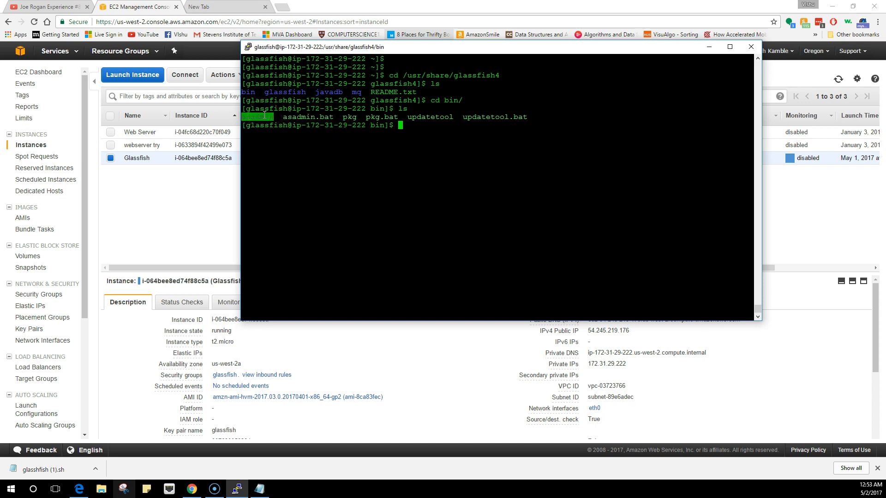
# Run ls -l to show the bin tools as rwxr-xr-x files owned by glassfish.
pyautogui.write('ls -l')
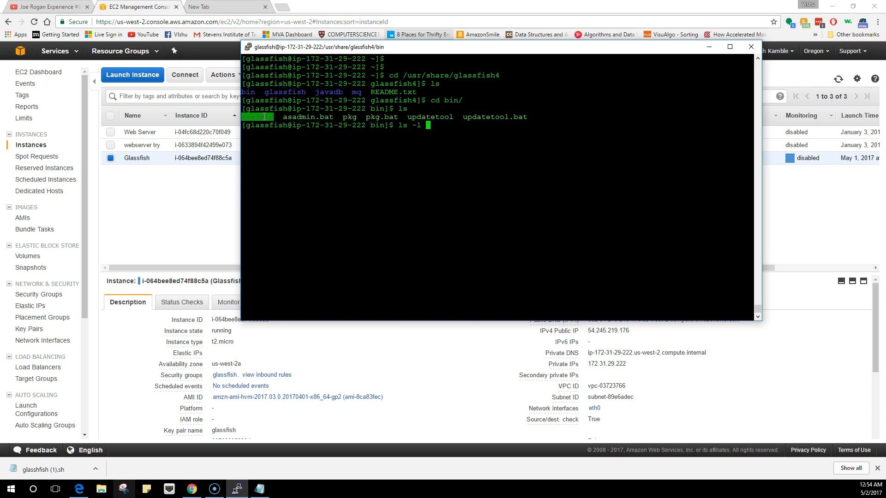
pyautogui.press('Return')
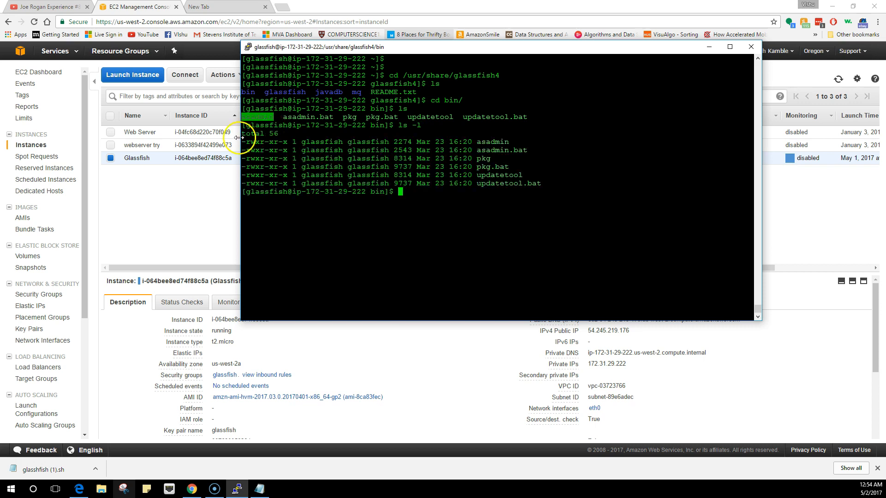
pyautogui.moveTo(257, 141)
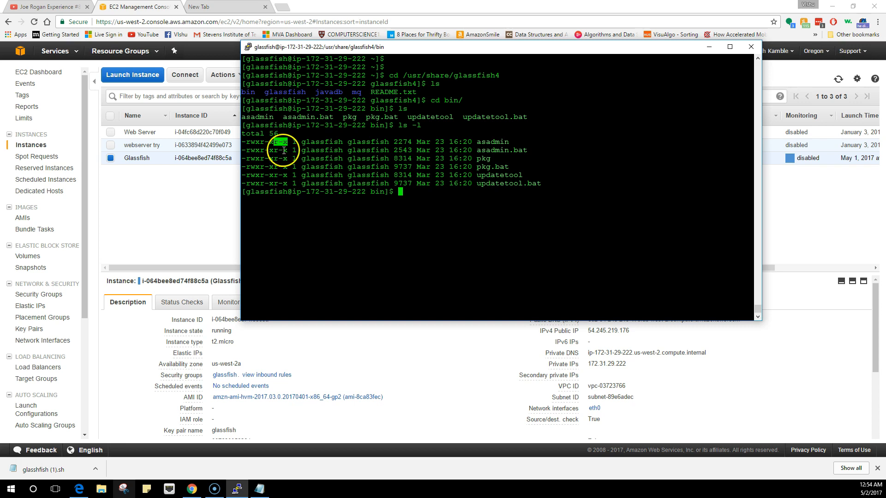
pyautogui.moveTo(312, 192)
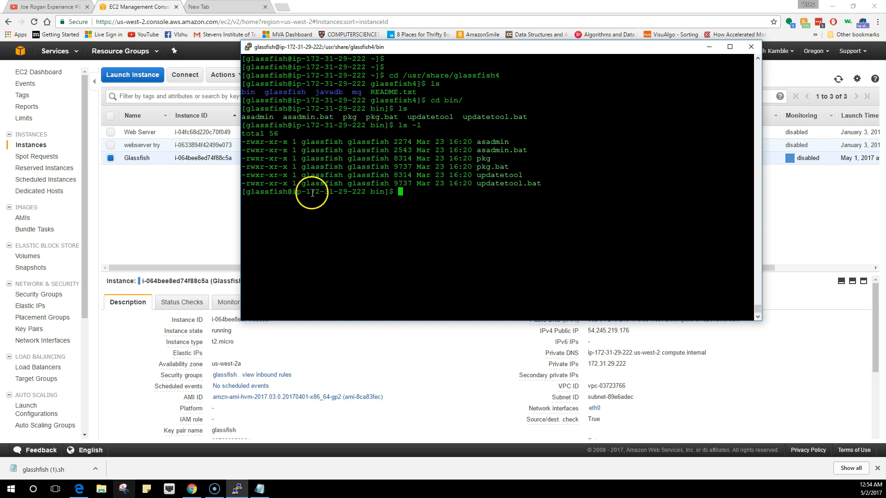
# Confirm the user is glassfish with whoami and launch the ./asadmin shell.
pyautogui.write('whoami')
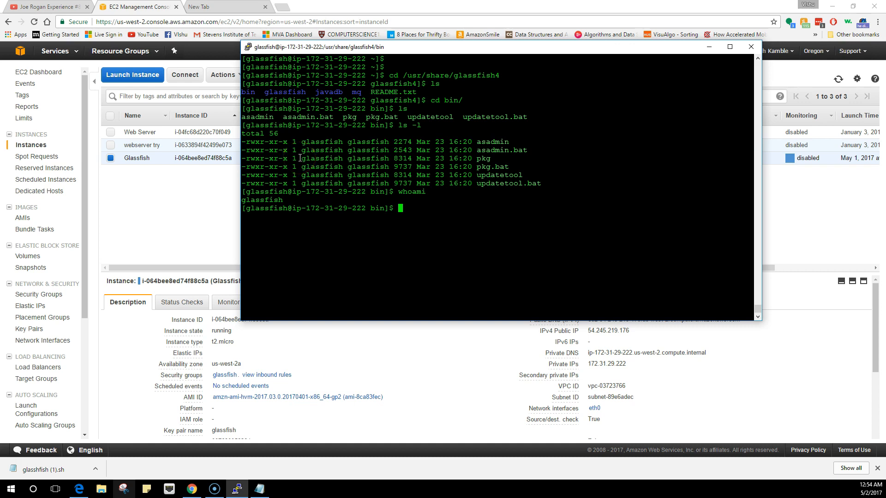
pyautogui.write('./')
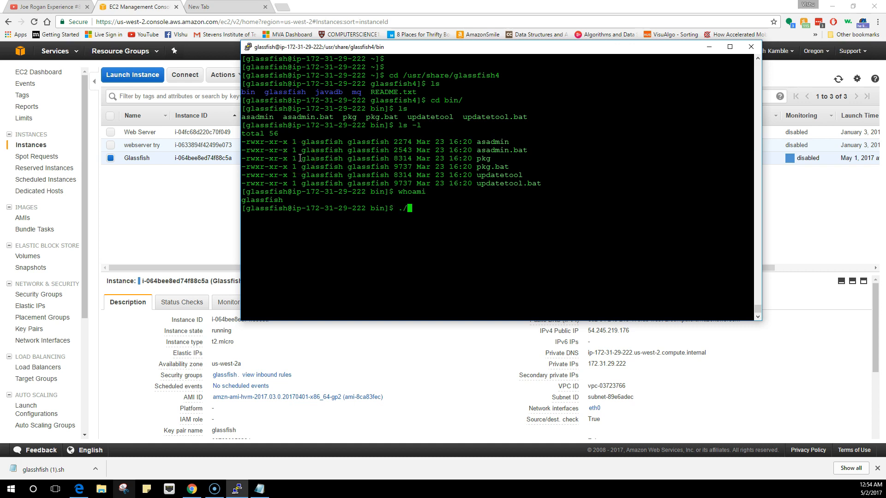
pyautogui.write('asadmin')
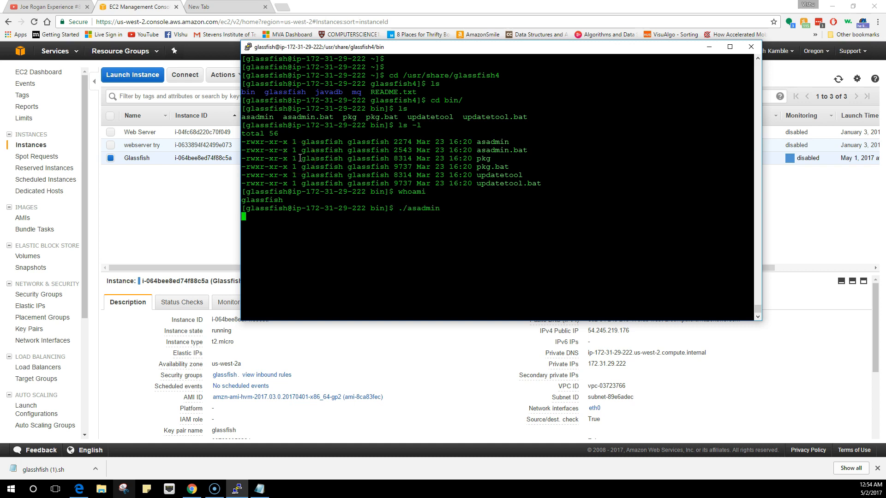
pyautogui.press('Return')
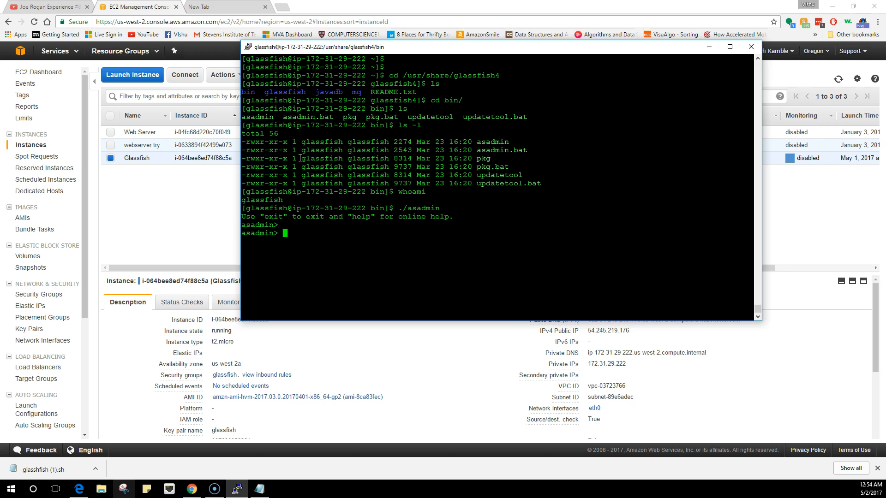
# Run change-master-password --savemasterpassword at the asadmin prompt.
pyautogui.write('change-k')
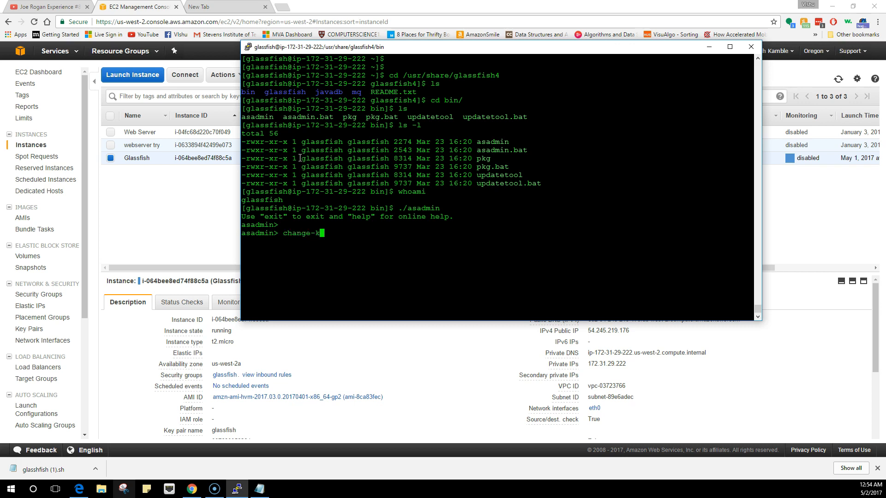
pyautogui.write('master-apasw')
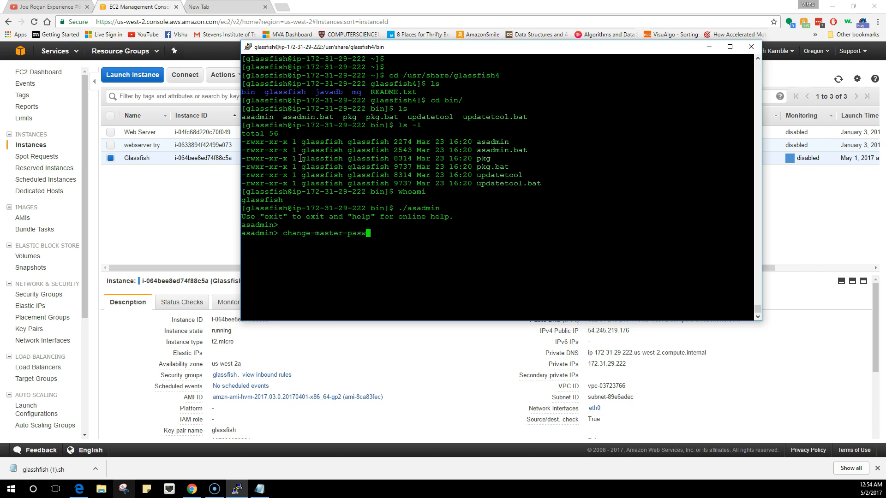
pyautogui.write('ord --sa')
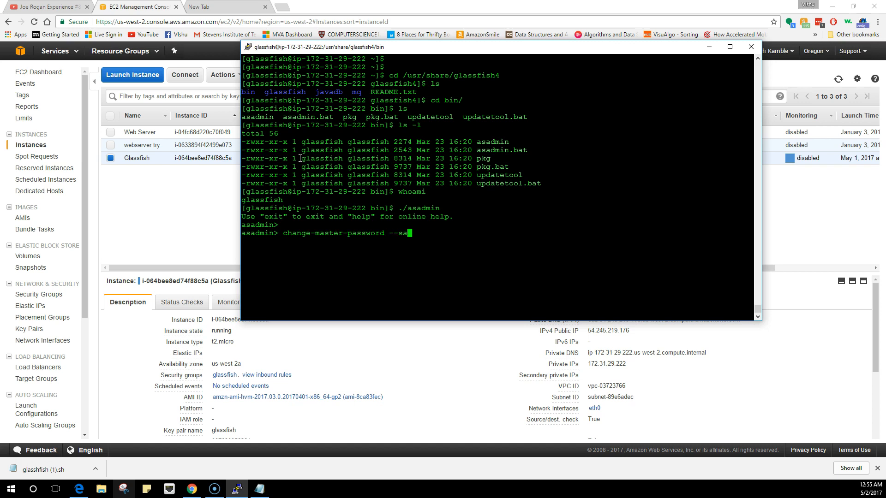
pyautogui.press('Return')
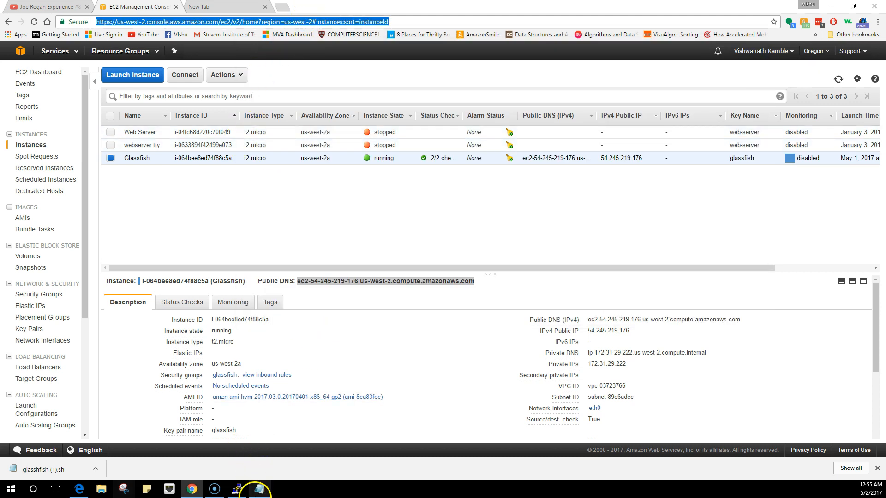
pyautogui.click(258, 488)
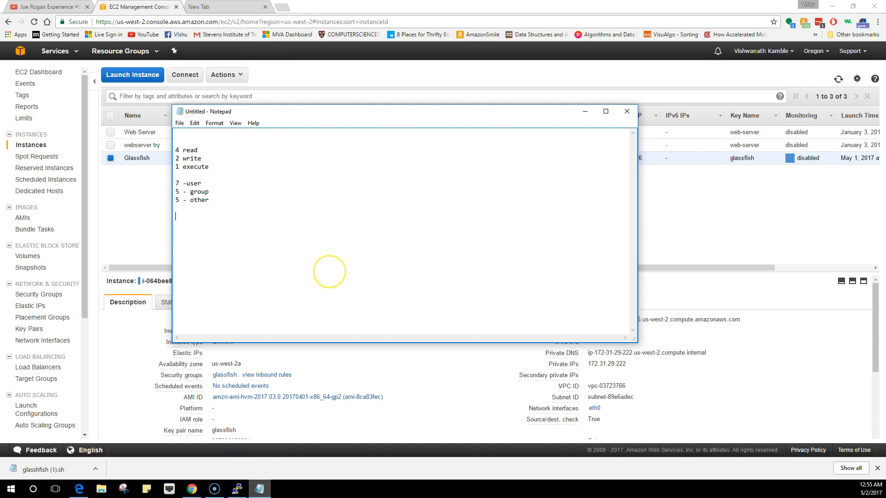
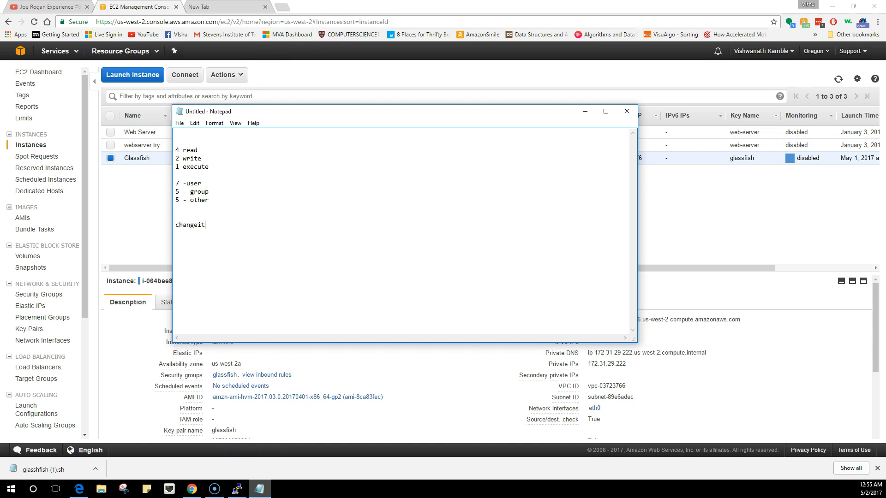
pyautogui.click(625, 111)
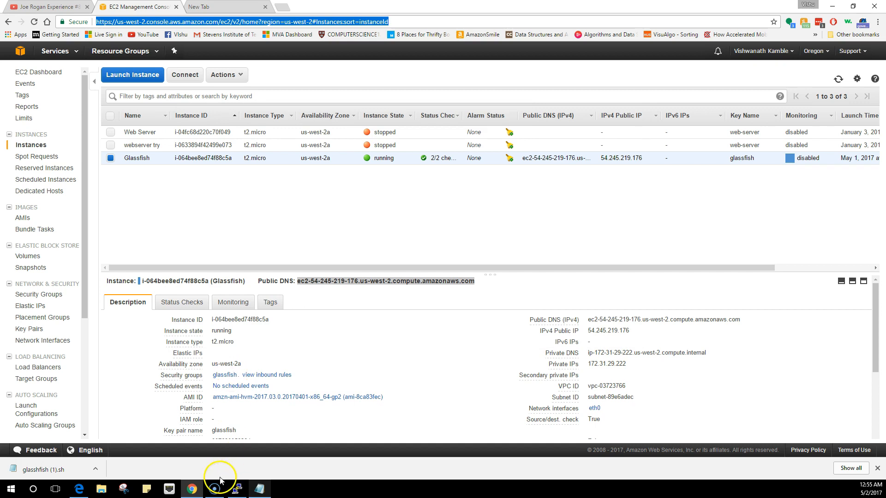
pyautogui.moveTo(254, 472)
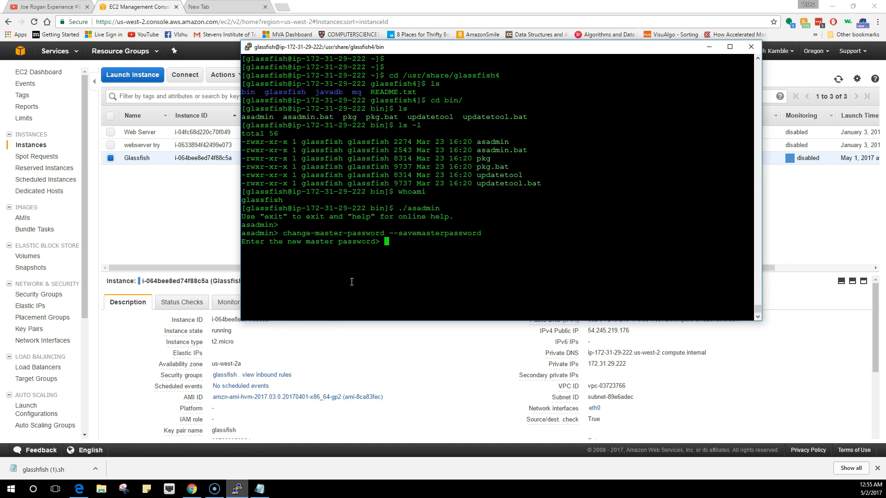
# Enter and confirm the new master password so it is saved successfully.
pyautogui.press('Return')
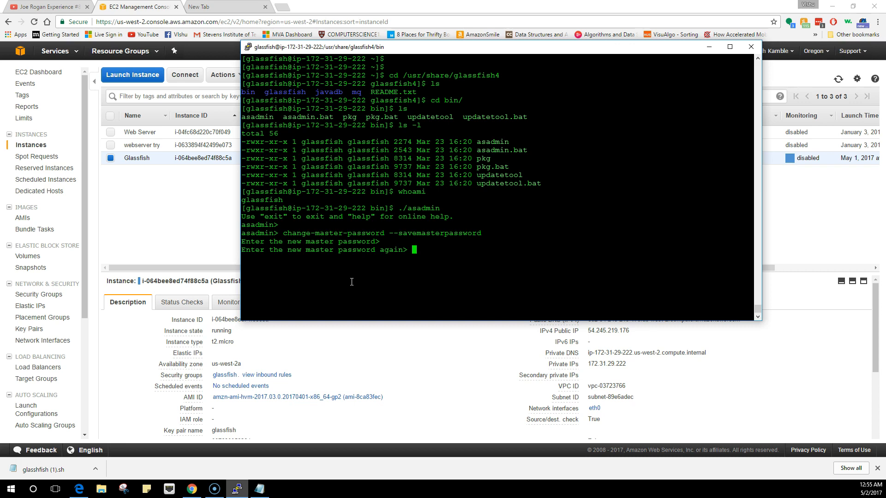
pyautogui.press('Return')
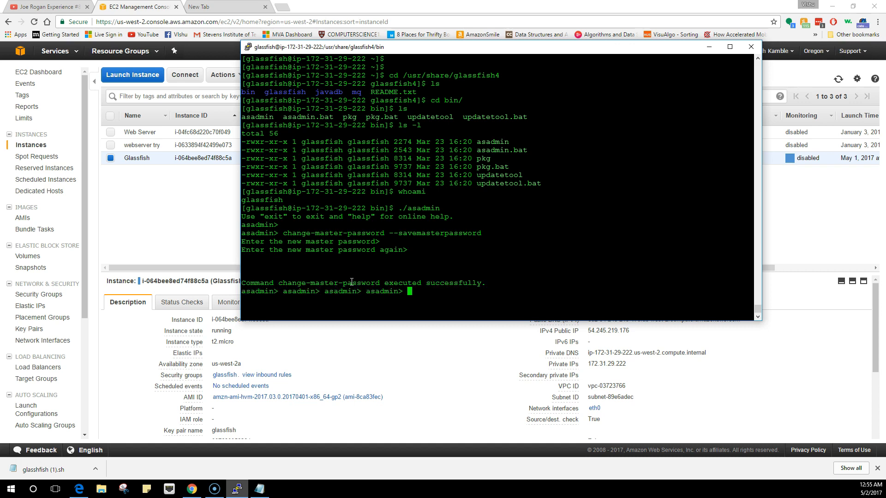
# Run change-admin-password for user admin, with a blank current password, and submit the new one.
pyautogui.write('ch')
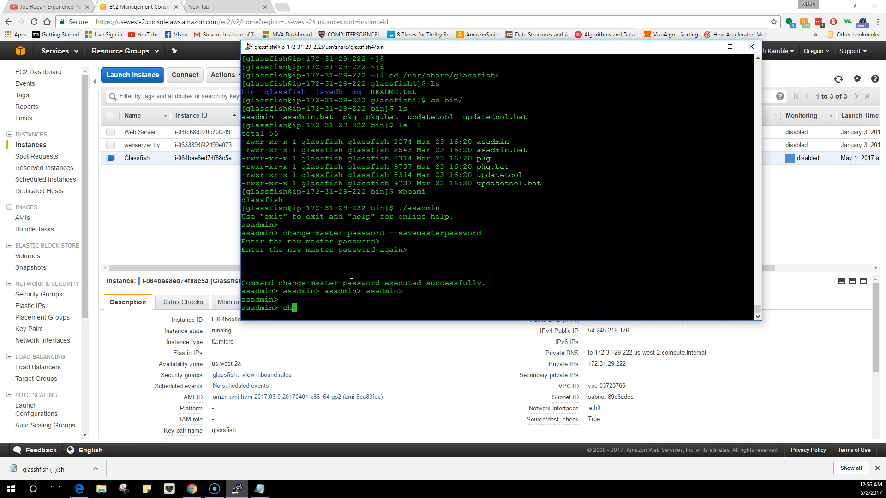
pyautogui.write('ange')
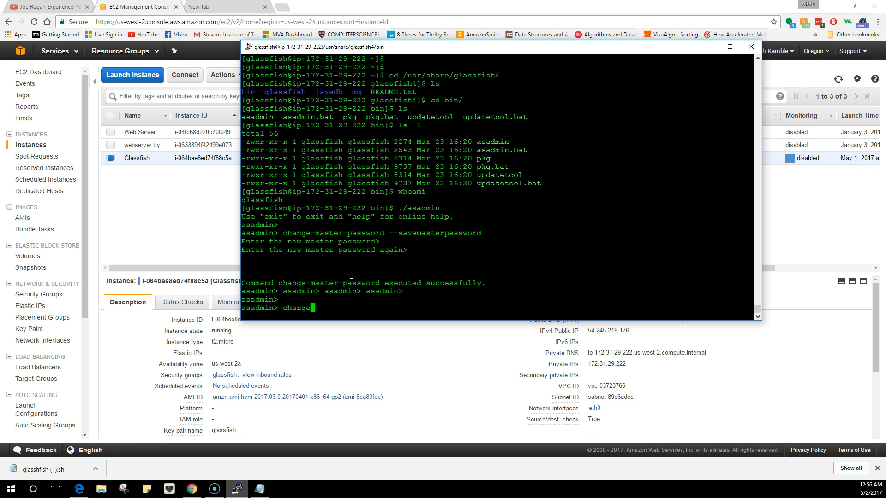
pyautogui.write('-admin-pass')
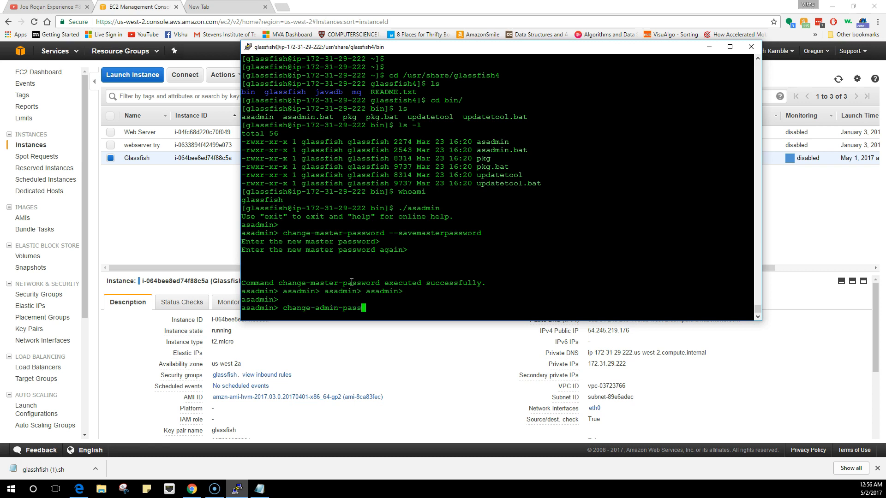
pyautogui.write('word')
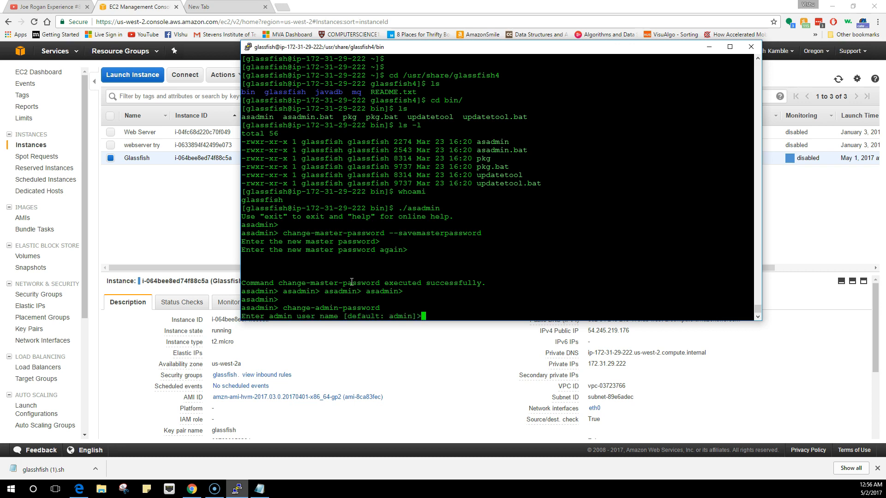
pyautogui.press('Return')
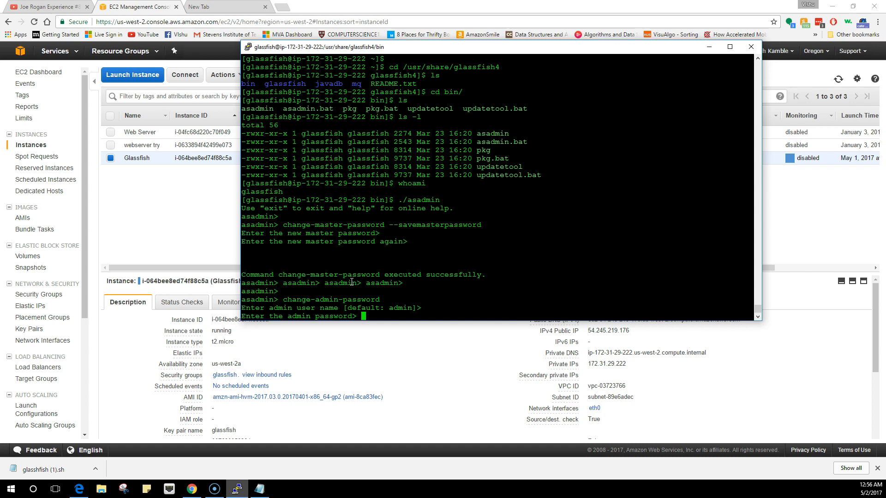
pyautogui.press('Return')
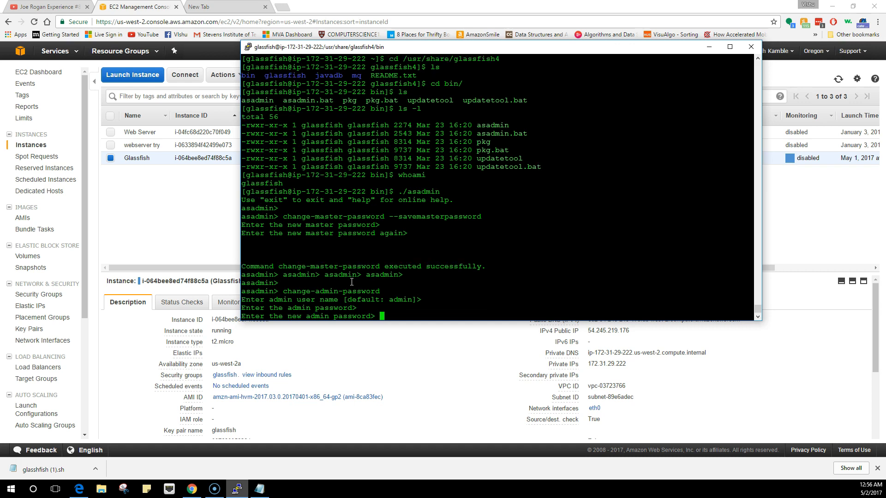
pyautogui.press('Return')
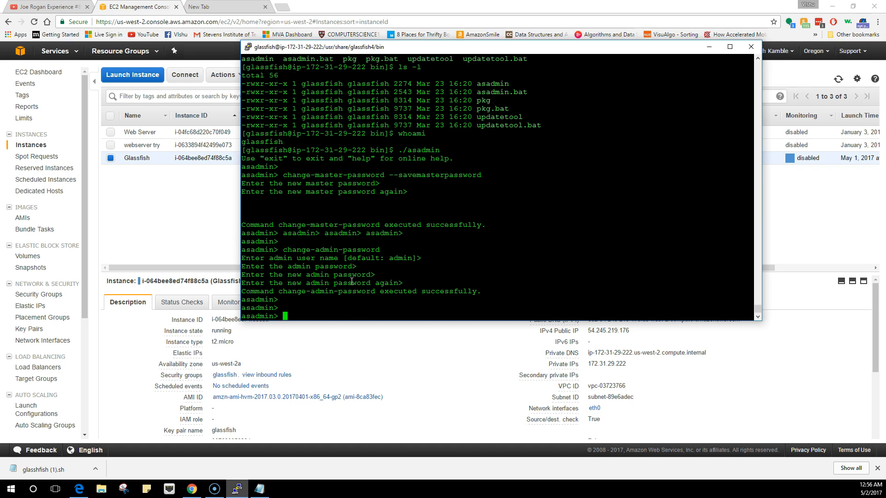
pyautogui.moveTo(353, 224)
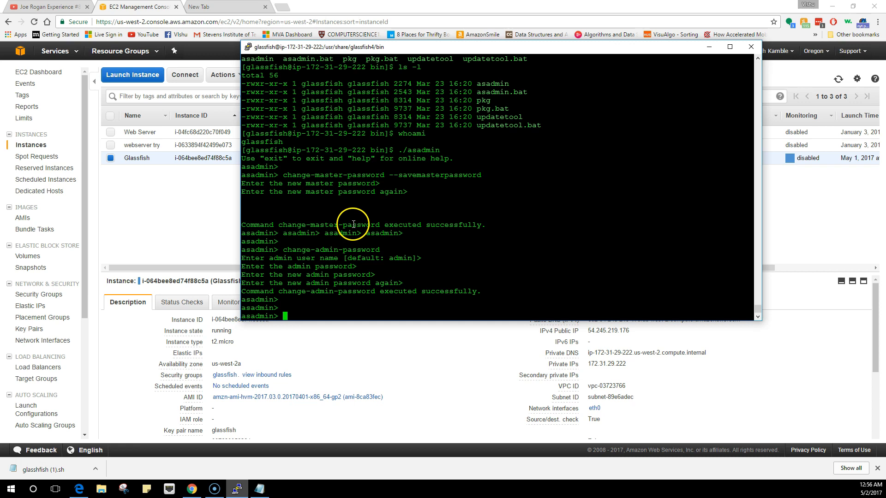
pyautogui.doubleClick(435, 174)
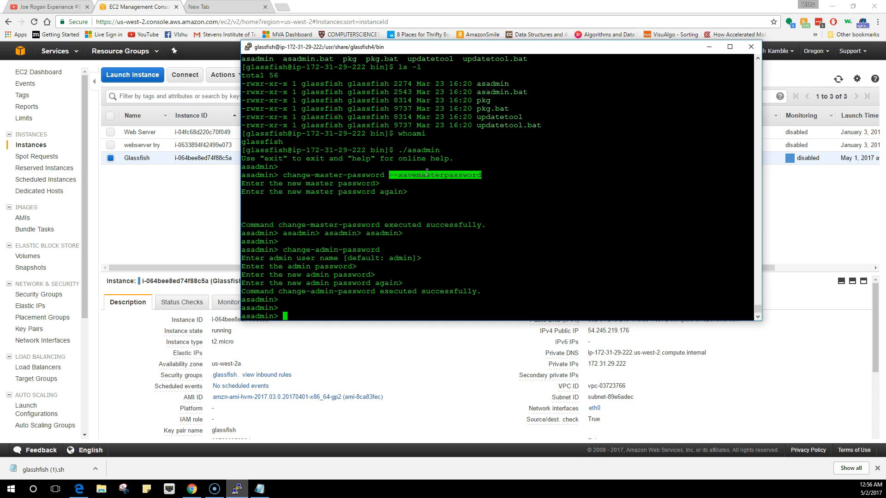
pyautogui.write('ch')
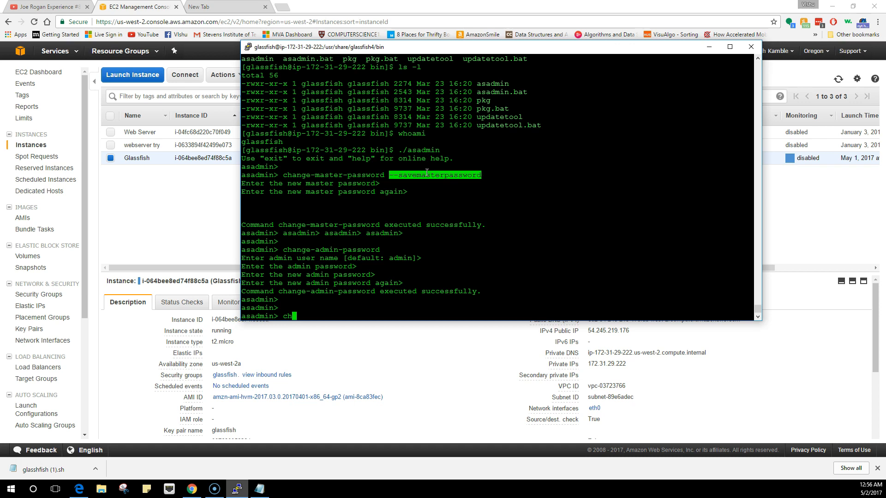
pyautogui.write('mod')
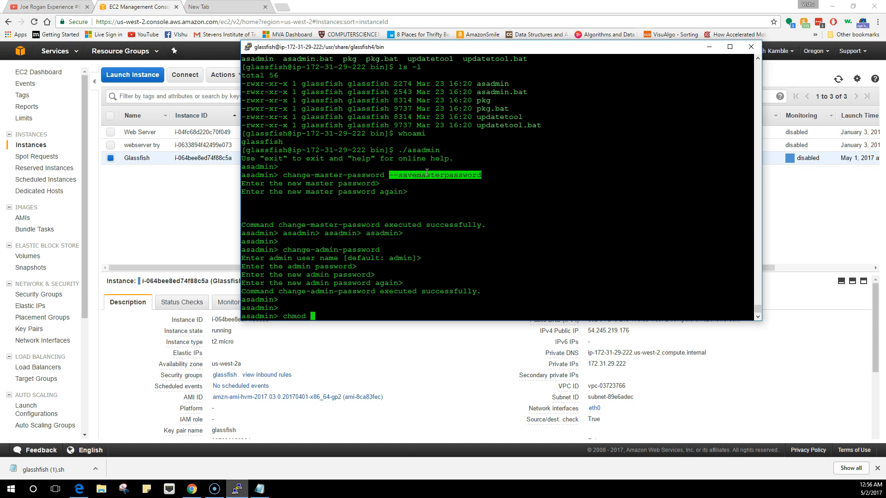
pyautogui.write('700')
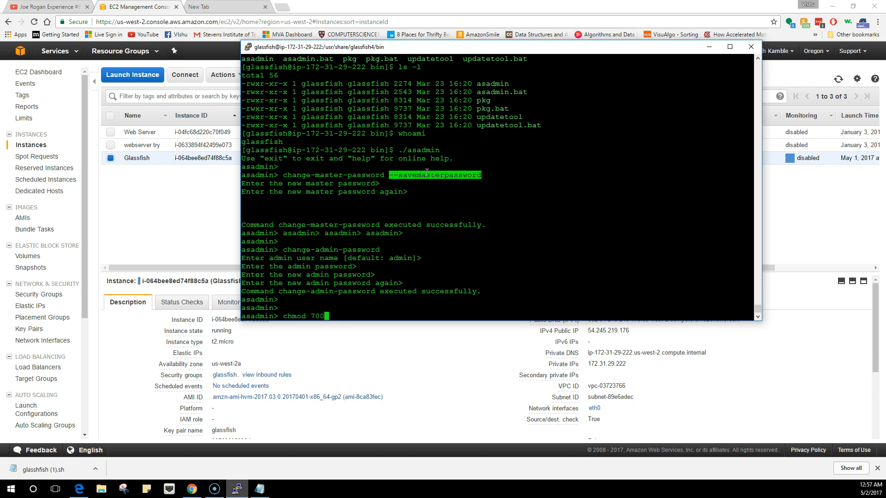
pyautogui.press('Backspace')
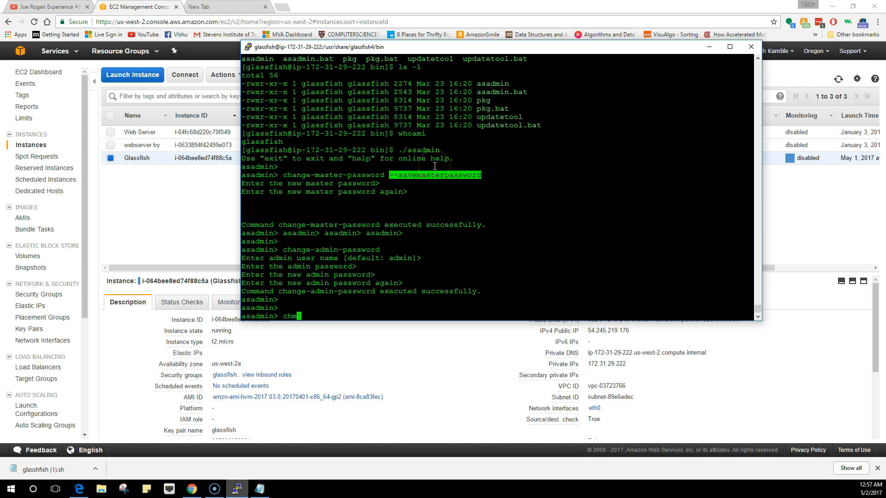
pyautogui.press('Backspace')
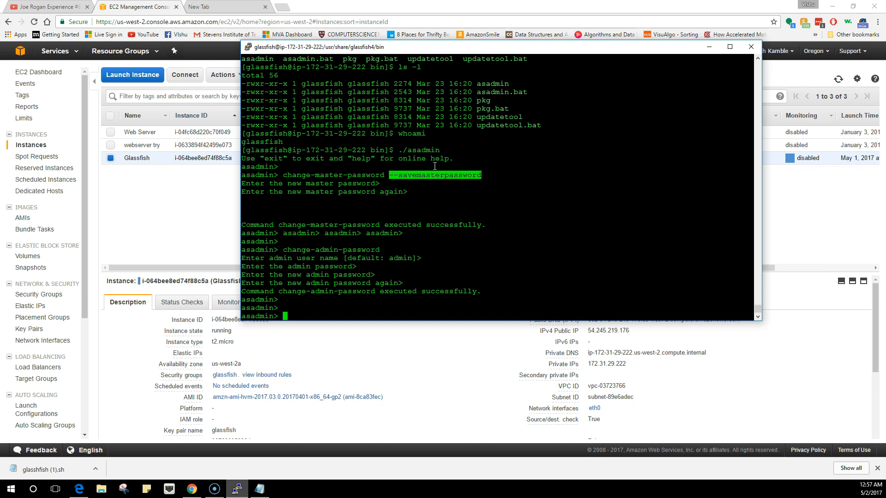
pyautogui.write('c')
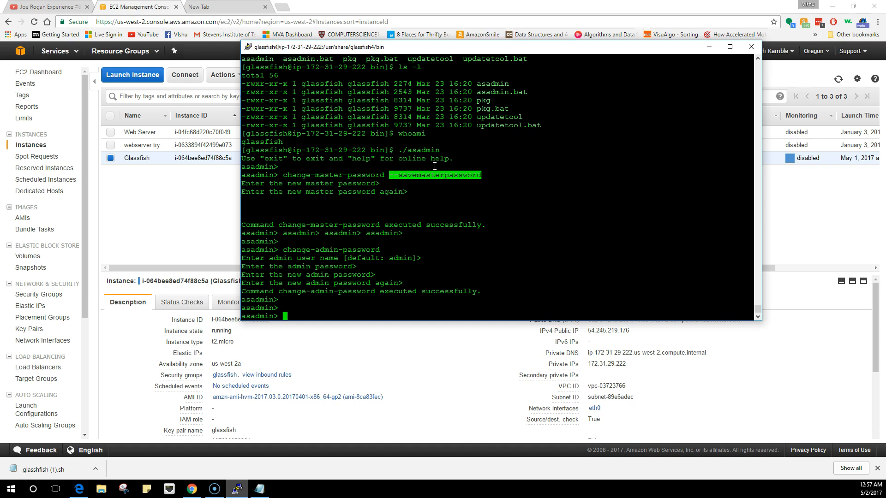
# Start domain1 with start-domain on admin port 4848, discarding a half-typed cd command.
pyautogui.write('s')
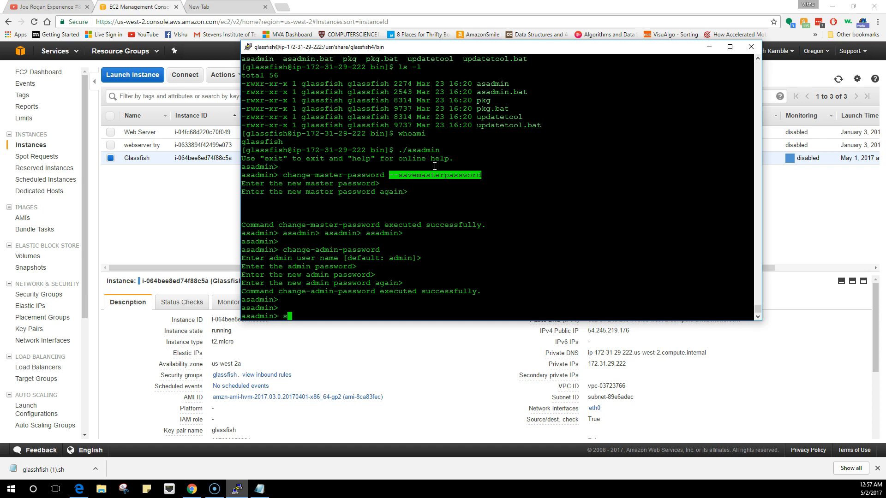
pyautogui.write('start-domain')
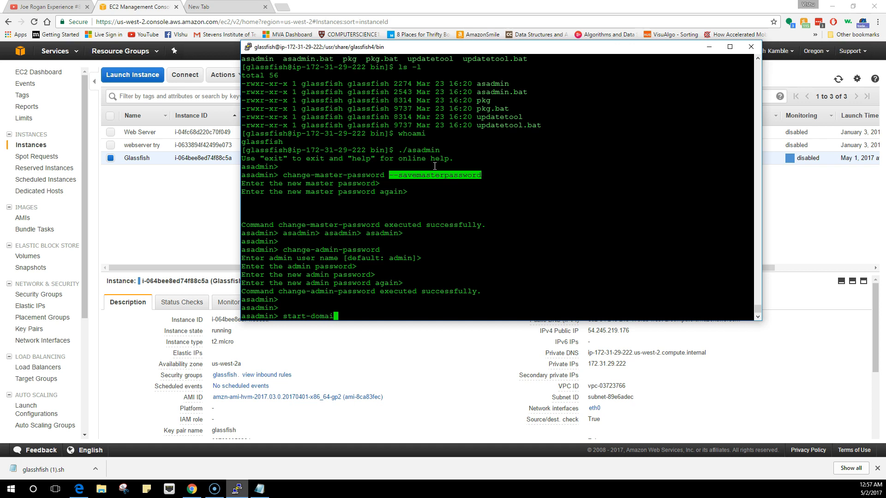
pyautogui.press('Return')
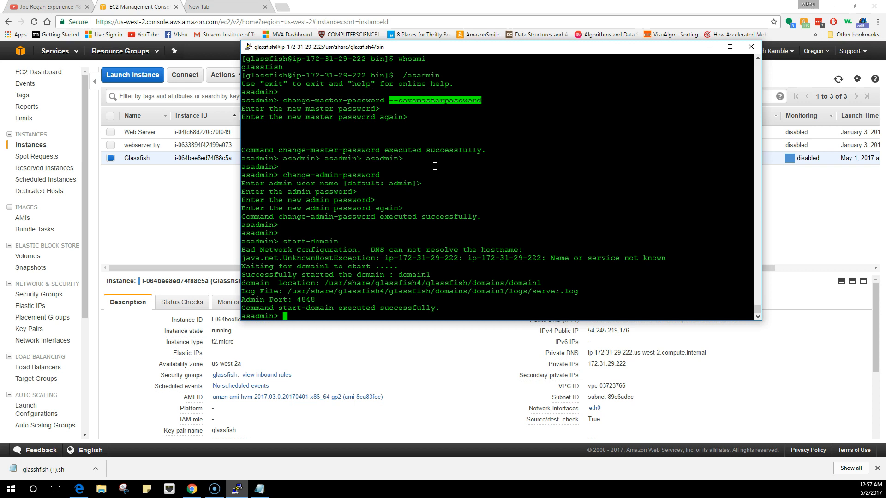
pyautogui.write('cd glas')
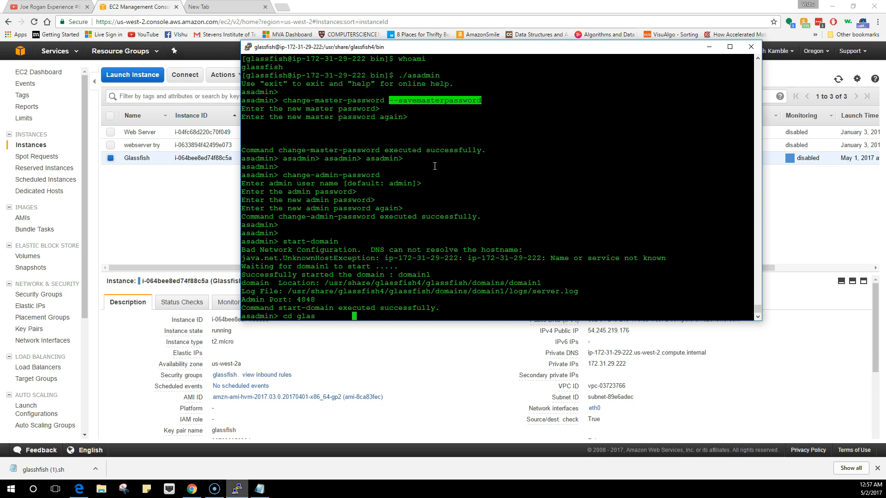
pyautogui.press('BackSpace')
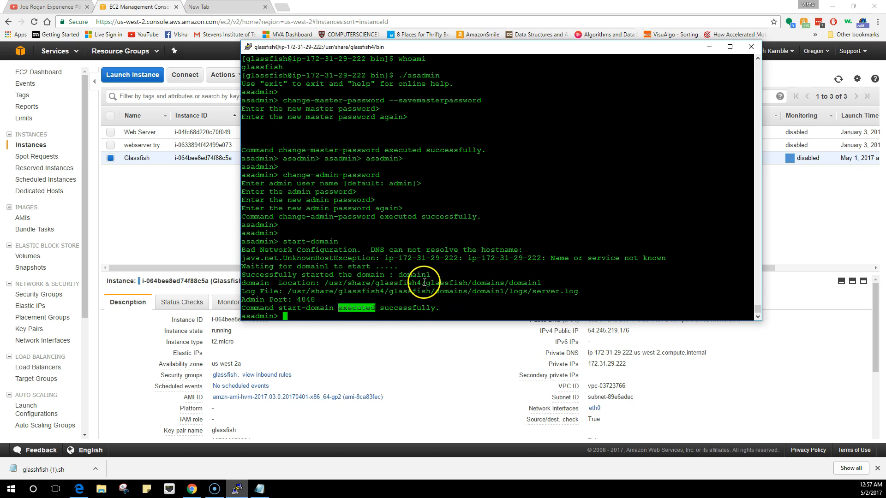
pyautogui.moveTo(437, 260)
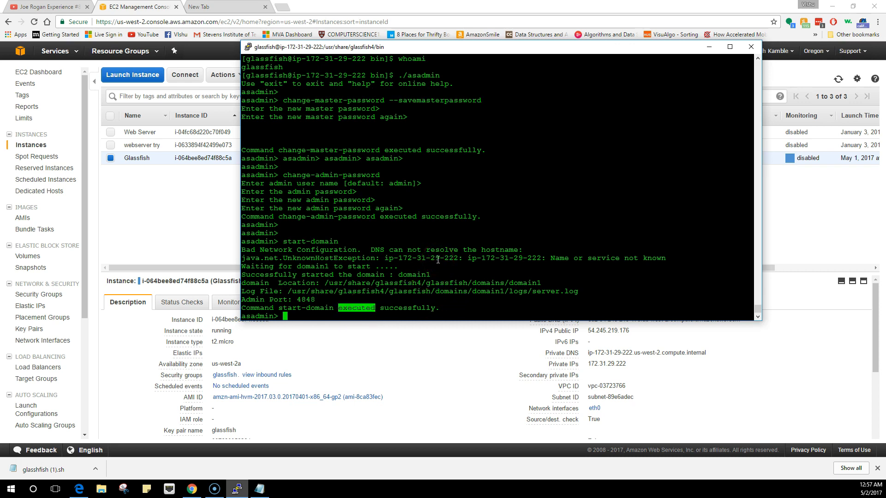
pyautogui.moveTo(360, 292)
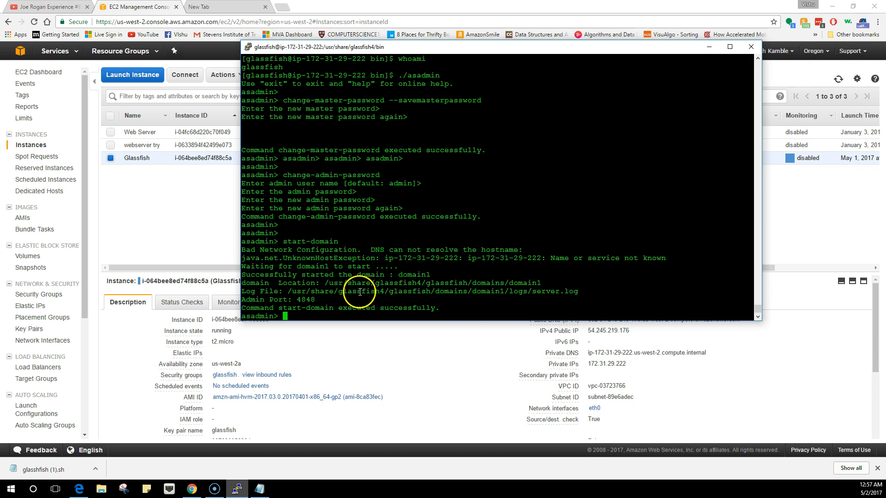
pyautogui.moveTo(299, 291)
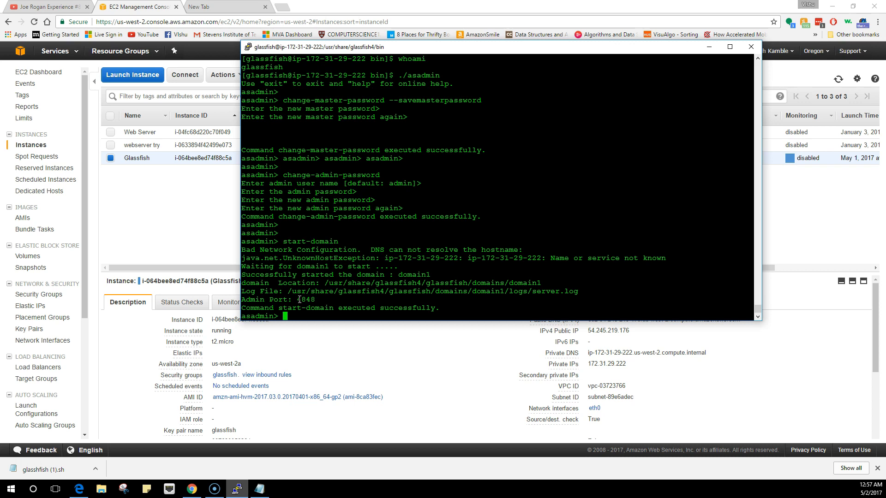
# Run enable-secure-admin, answer y to trust the certificate, and authenticate as admin.
pyautogui.write('ena')
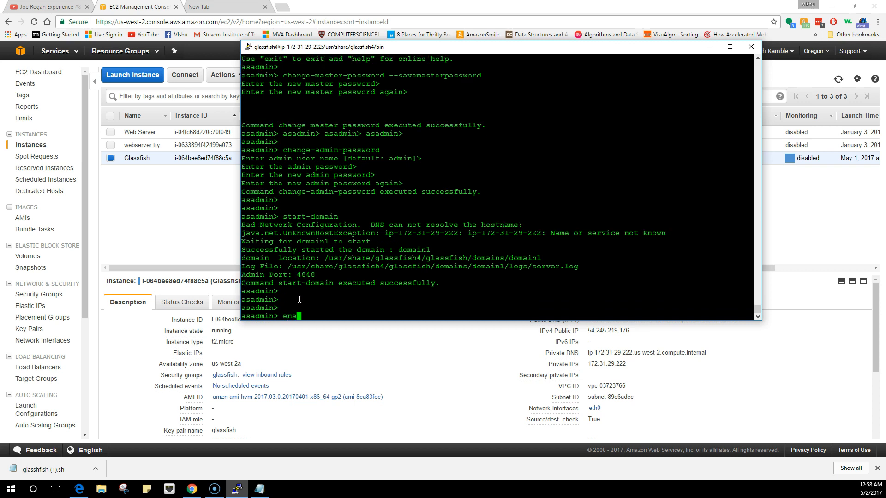
pyautogui.write('ble-secr')
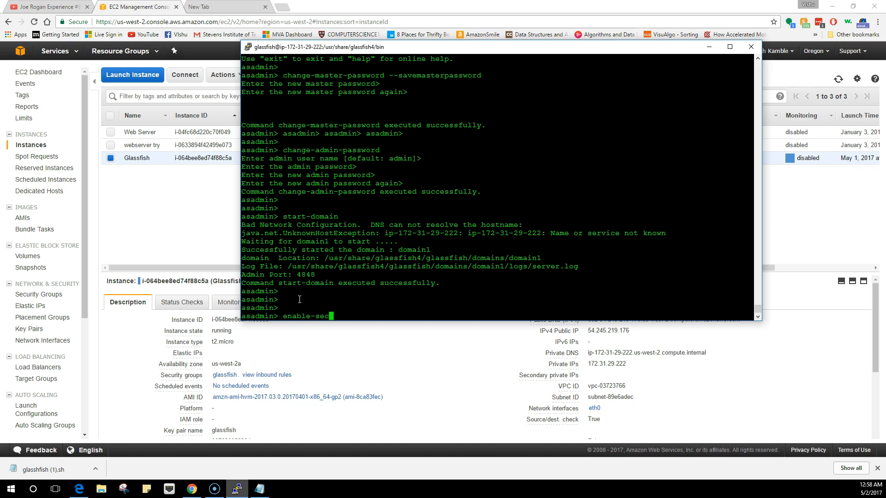
pyautogui.write('ure-admi')
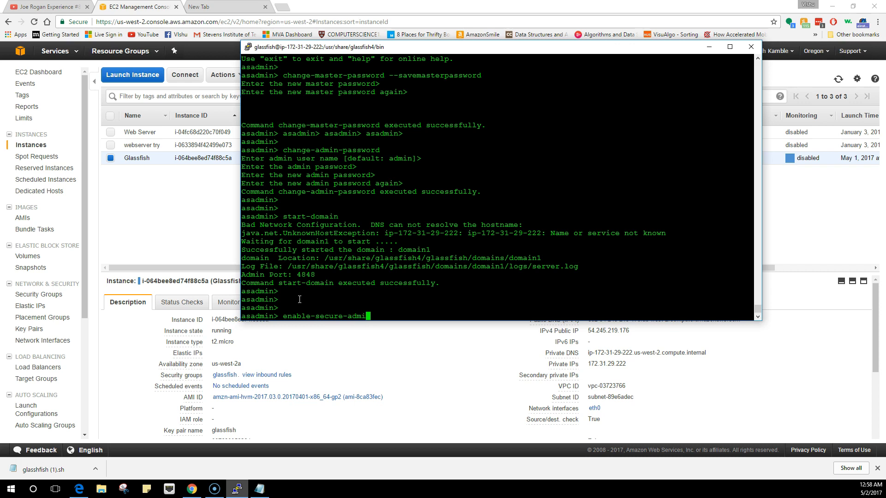
pyautogui.press('Return')
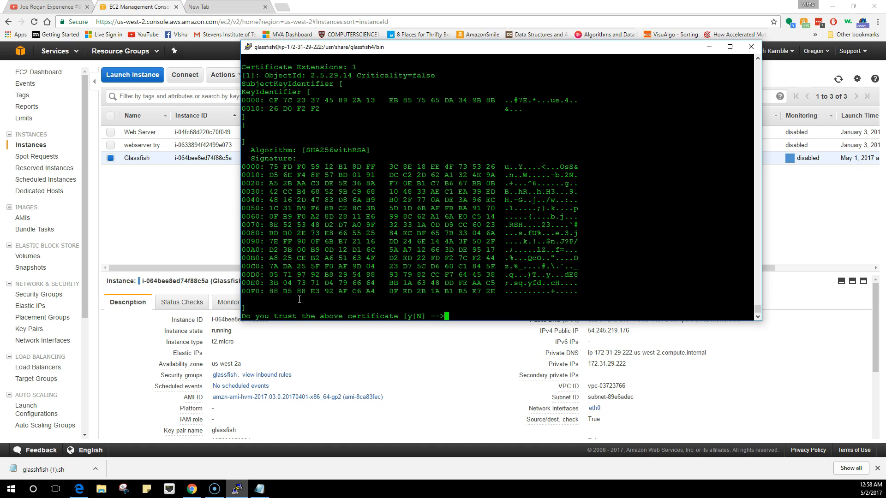
pyautogui.write('y')
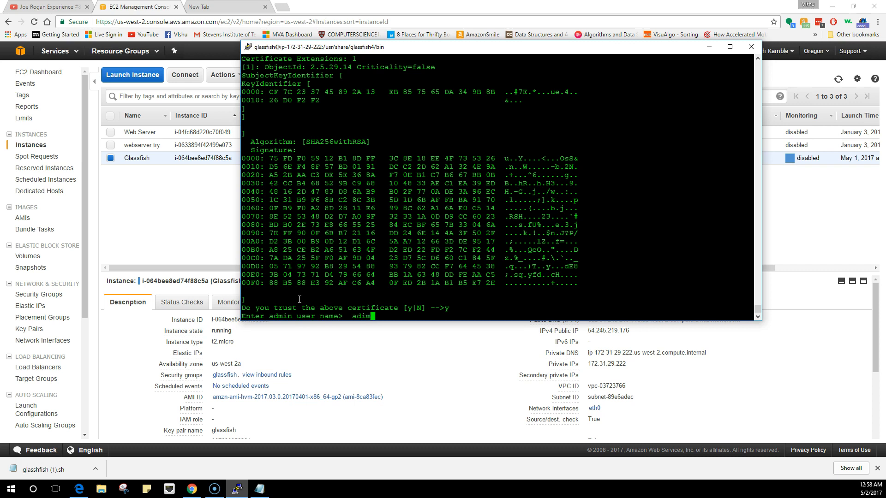
pyautogui.press('Return')
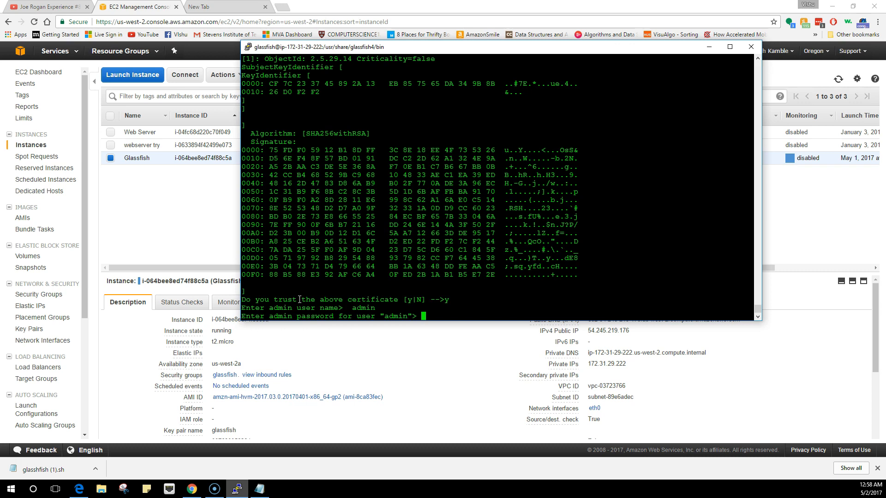
pyautogui.press('Return')
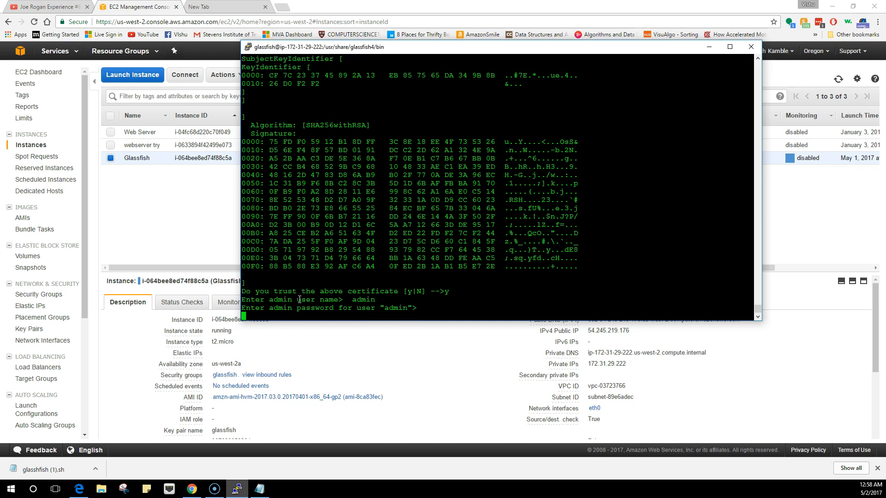
pyautogui.press('Return')
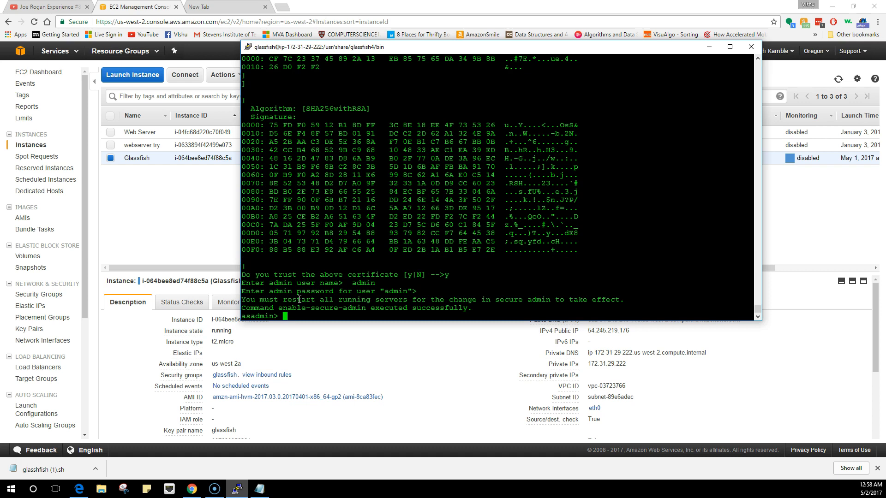
# Restart domain1, then stop it and start it again.
pyautogui.write('resta')
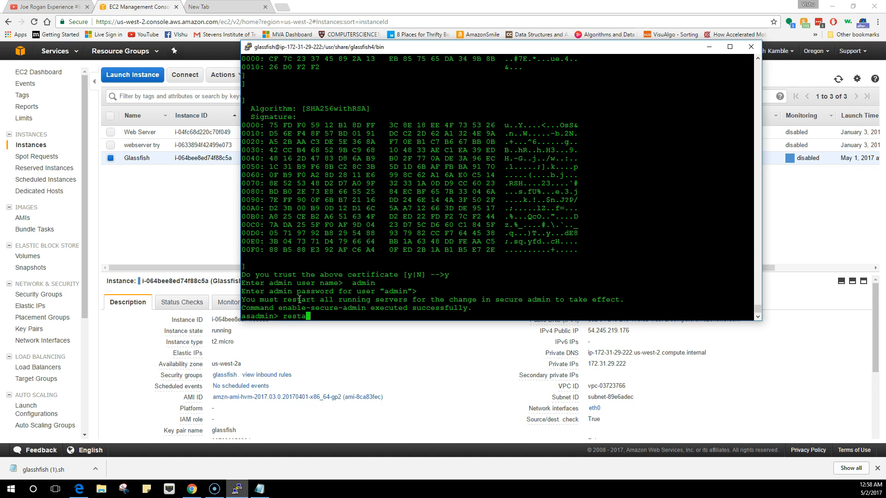
pyautogui.write('rt-domain')
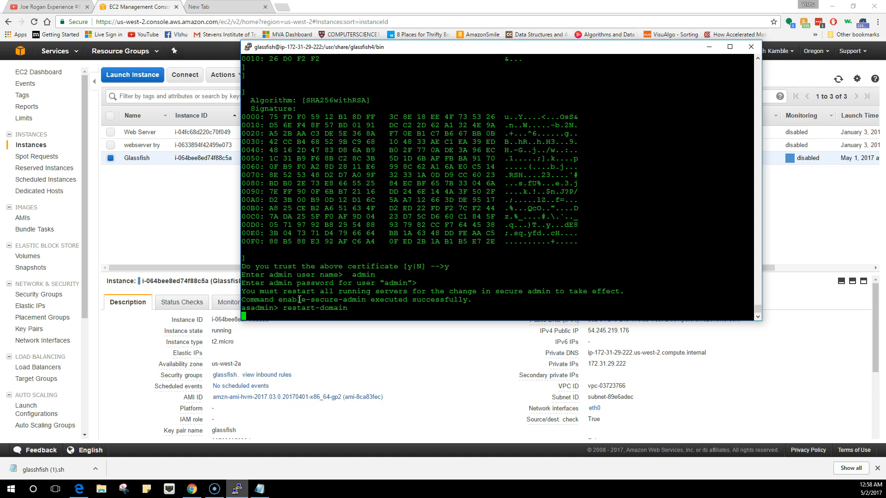
pyautogui.press('Return')
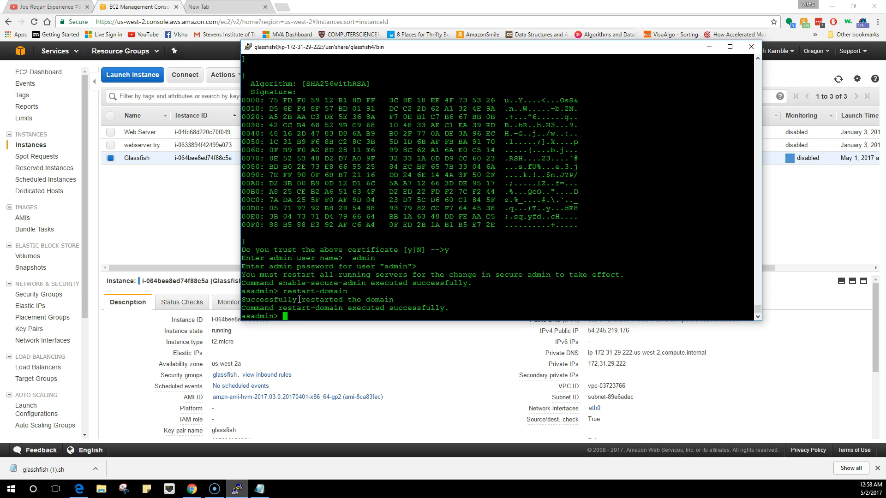
pyautogui.moveTo(316, 307)
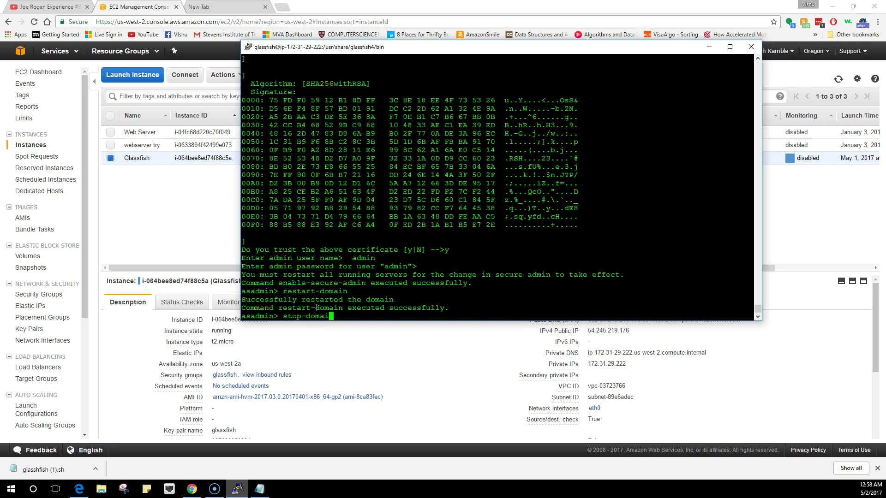
pyautogui.press('Return')
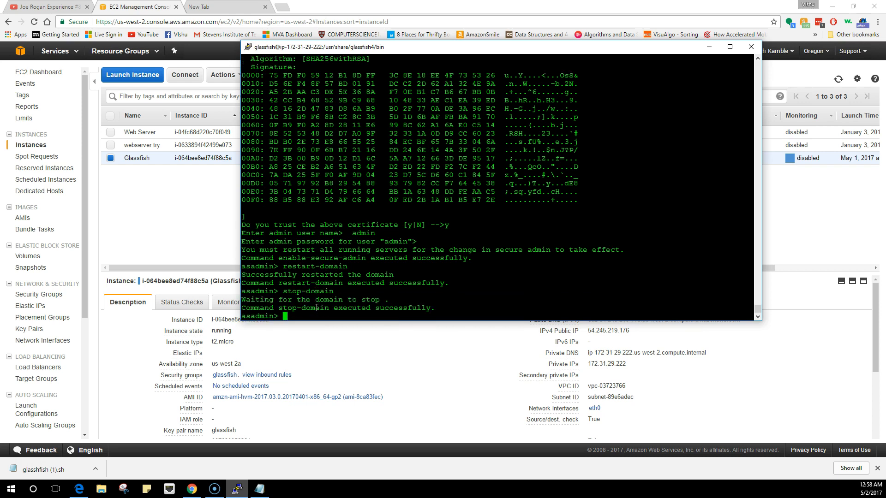
pyautogui.write('s')
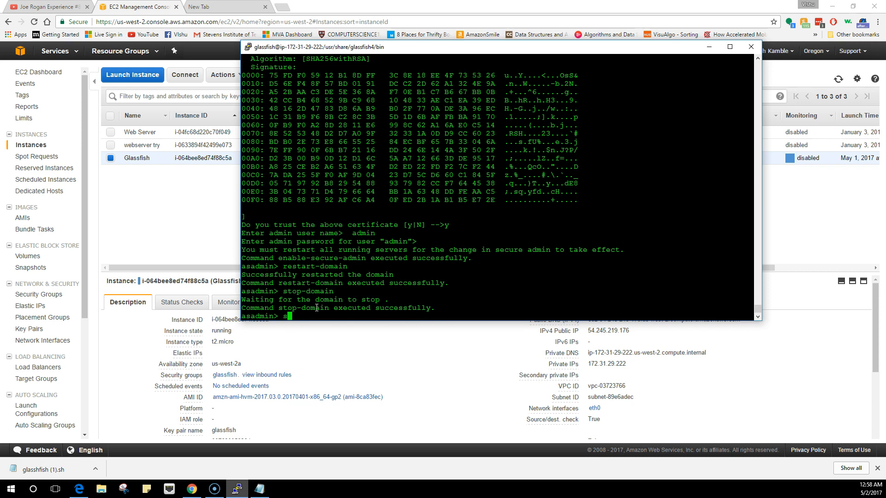
pyautogui.write('start-domain')
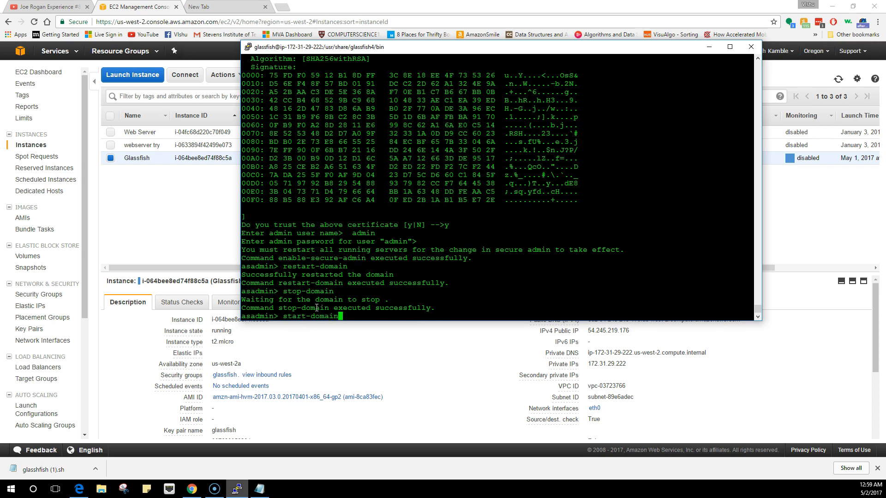
pyautogui.press('Return')
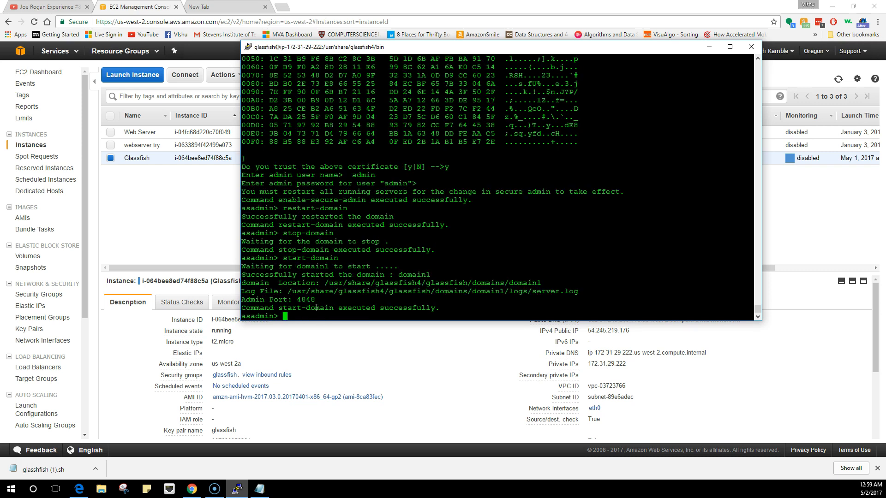
# Exit asadmin and change into glassfish/domains/domain1.
pyautogui.write('e')
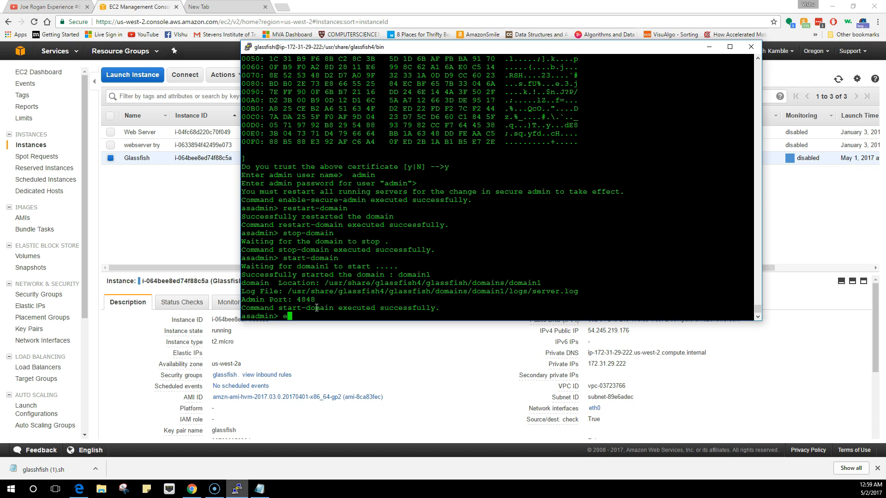
pyautogui.write('xit')
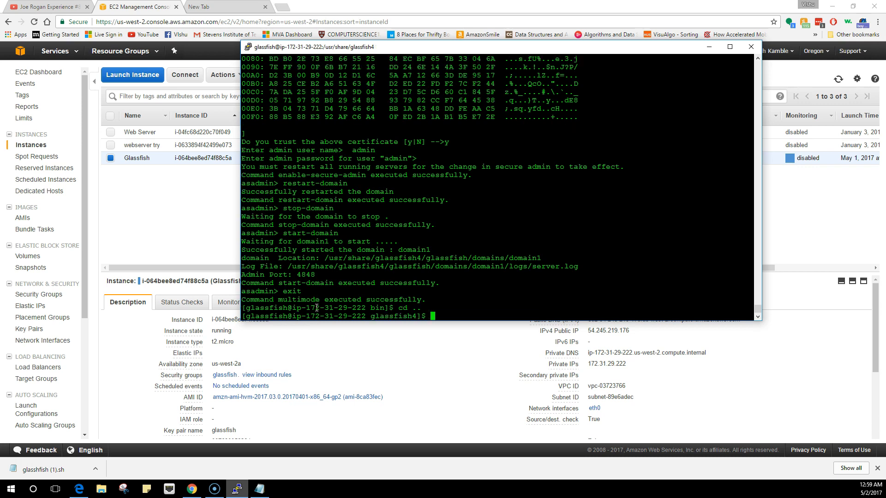
pyautogui.write('cd glas')
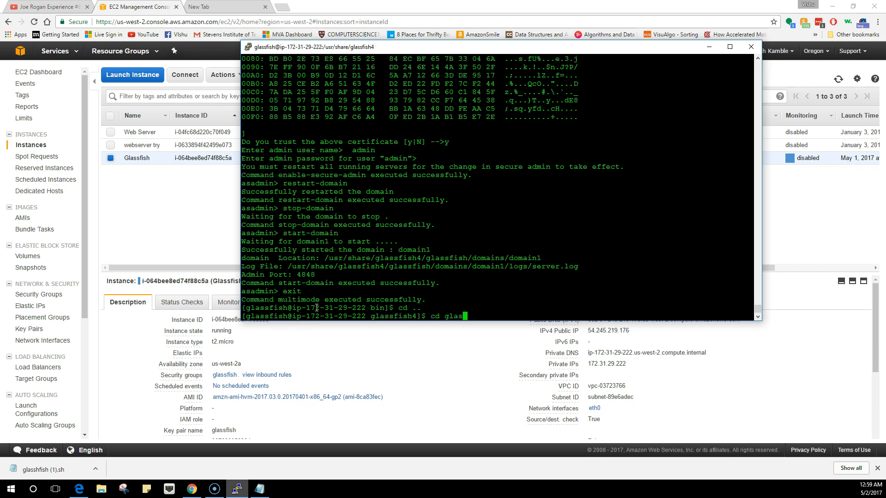
pyautogui.write('sfish/domains/')
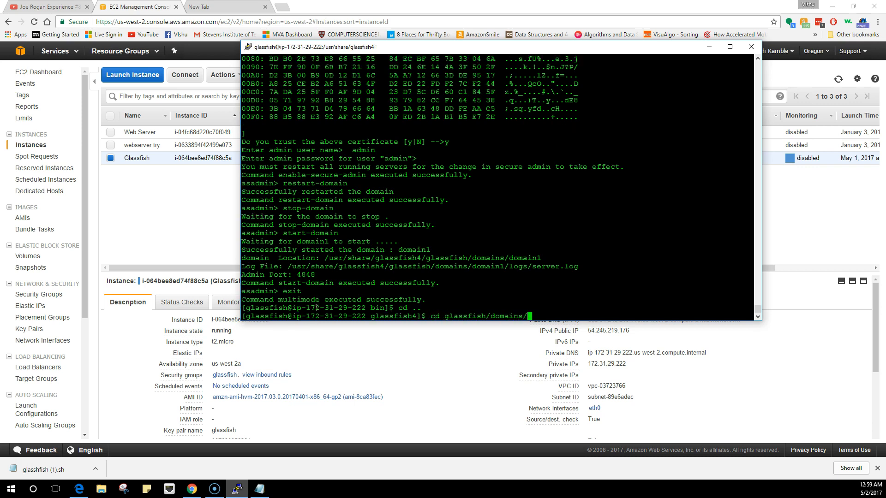
pyautogui.write('domain1/')
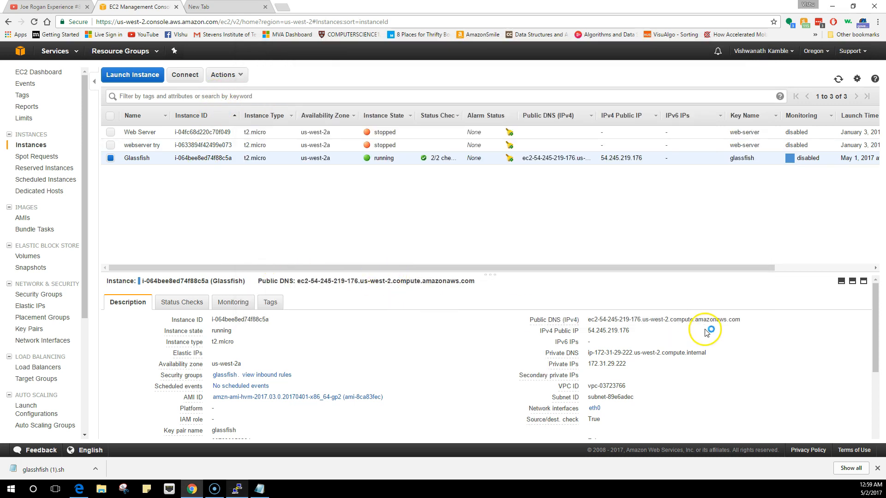
pyautogui.moveTo(499, 292)
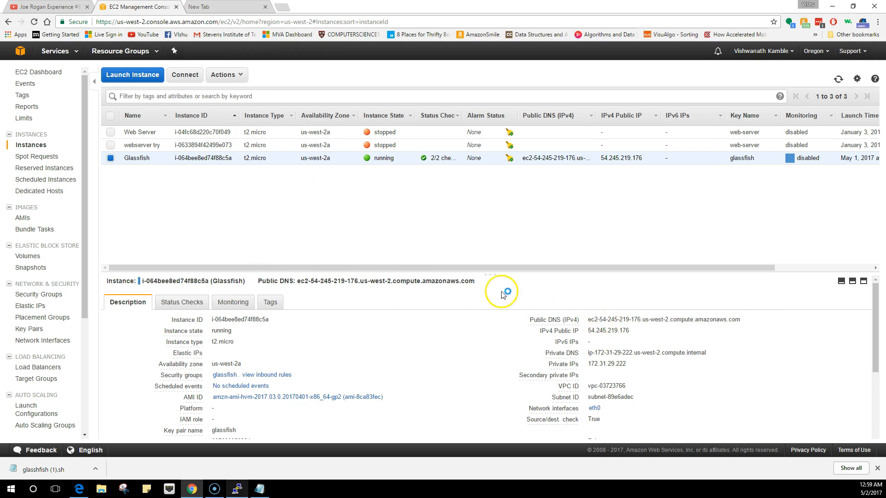
# Copy the instance's public DNS and browse to it over HTTPS on port 4848.
pyautogui.doubleClick(386, 281)
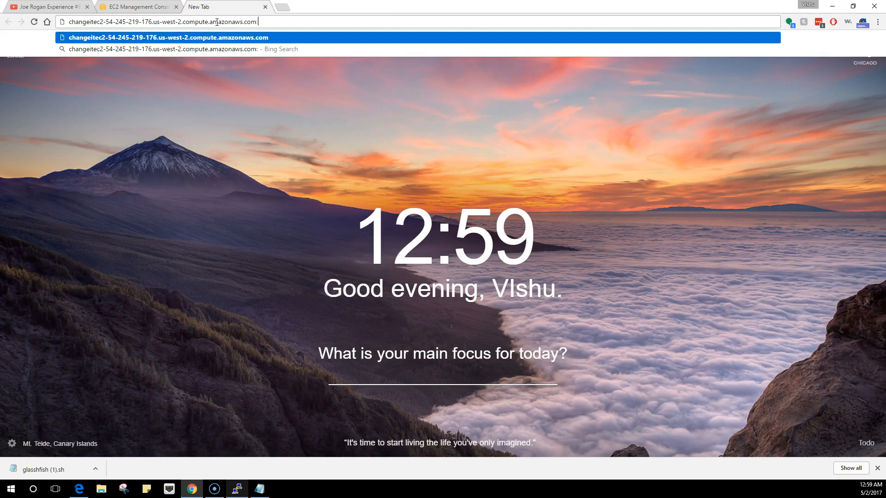
pyautogui.write(':48')
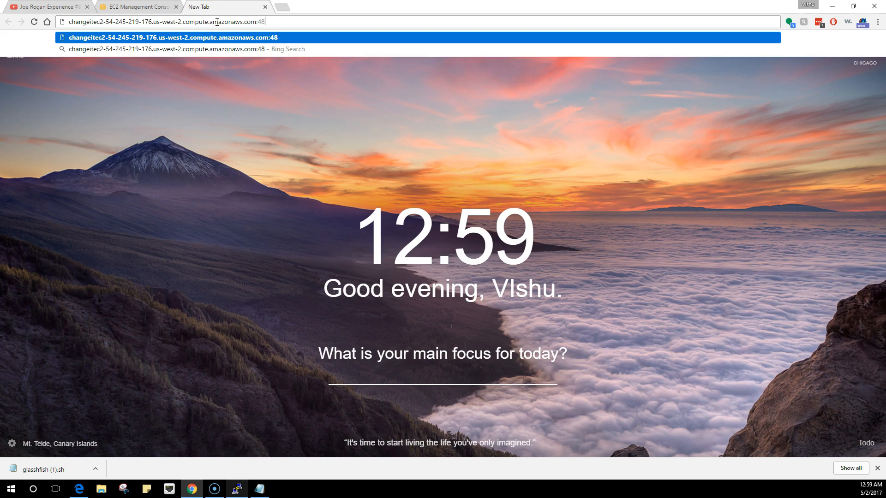
pyautogui.write('48')
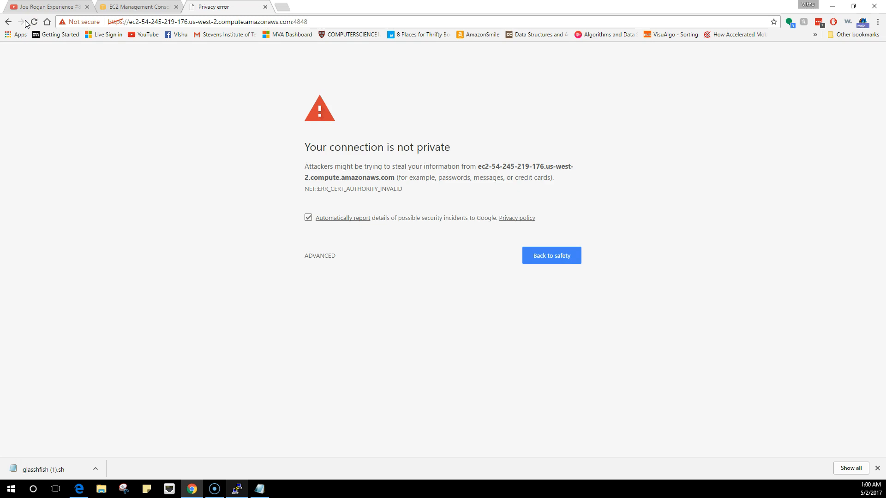
pyautogui.moveTo(152, 106)
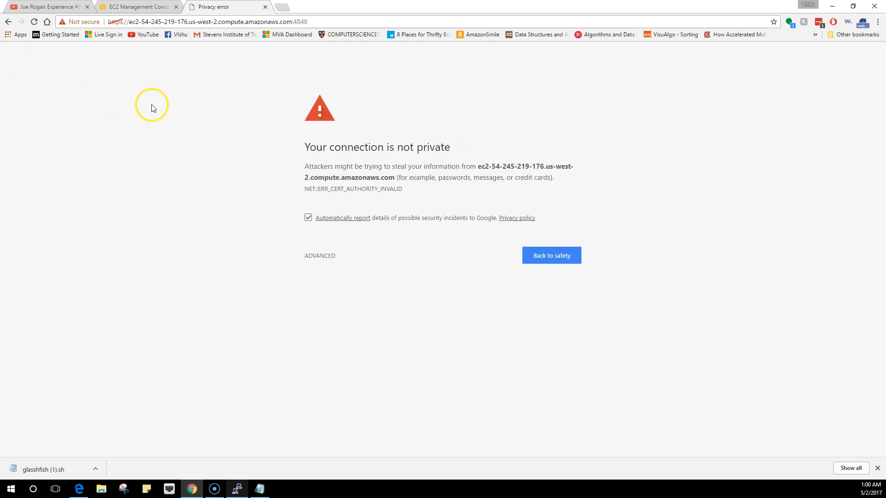
pyautogui.moveTo(117, 22)
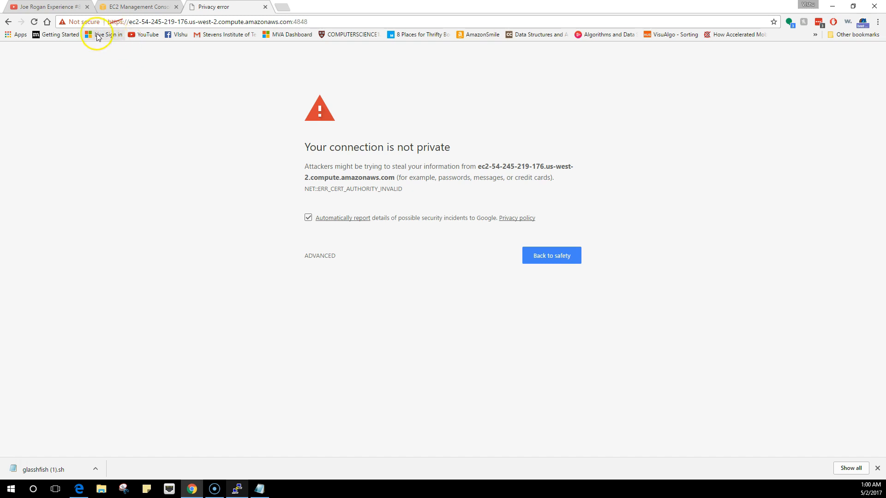
pyautogui.moveTo(222, 143)
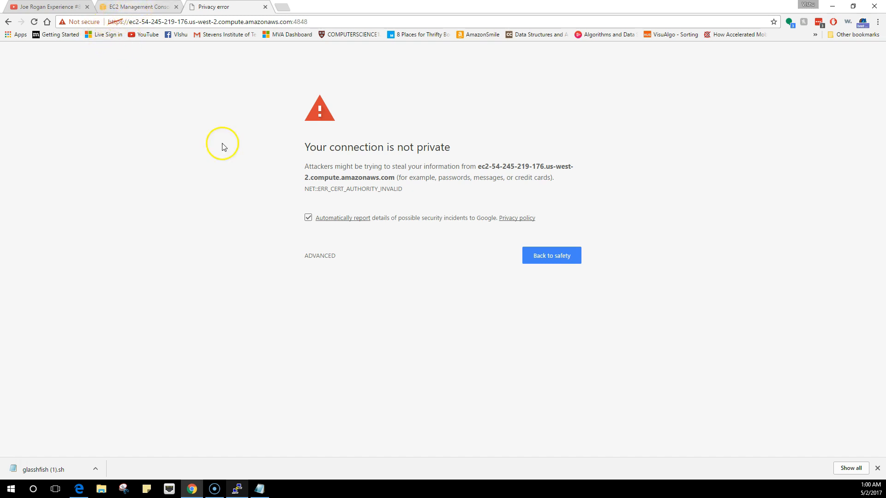
# Turn off automatic security reporting and proceed to the ec2 amazonaws.com host despite the untrusted certificate.
pyautogui.click(135, 7)
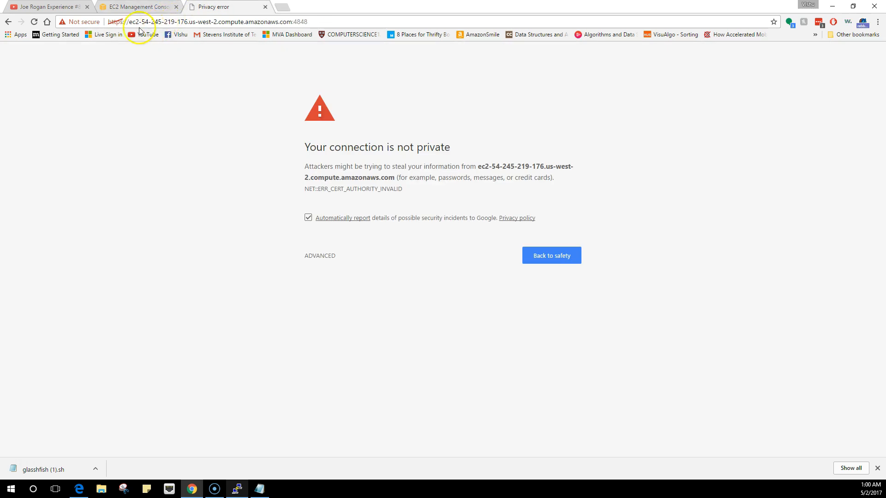
pyautogui.moveTo(72, 26)
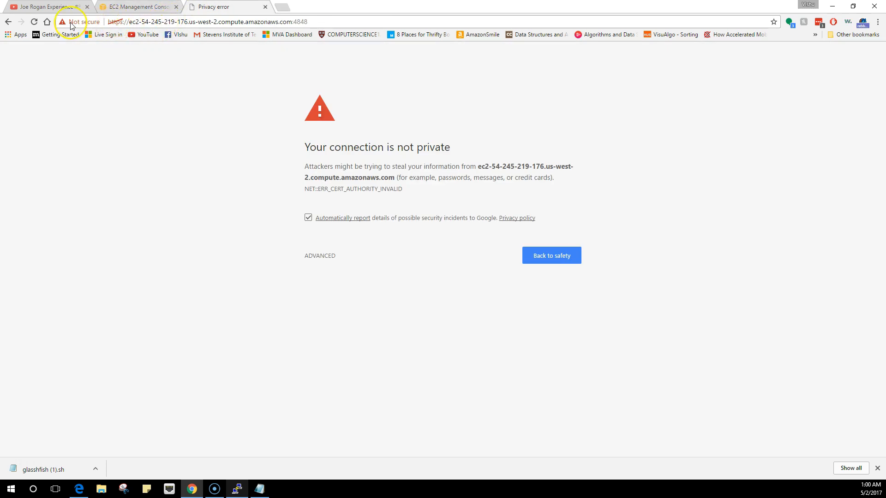
pyautogui.click(73, 22)
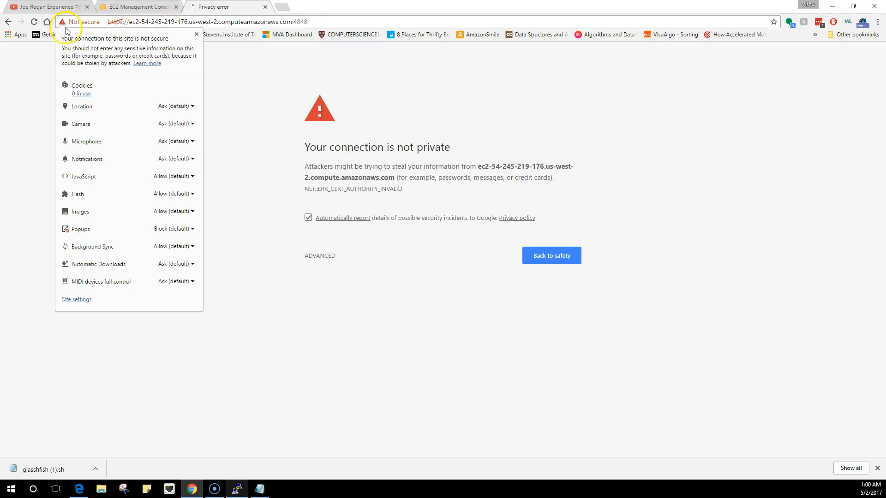
pyautogui.moveTo(277, 172)
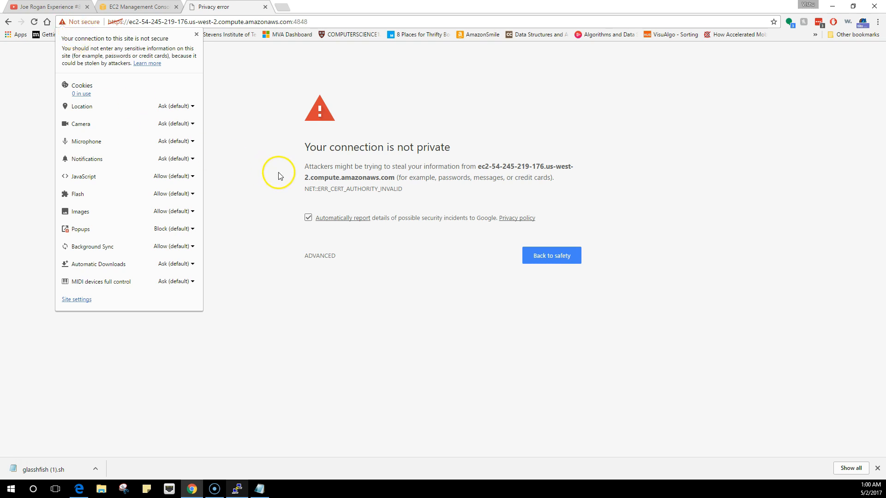
pyautogui.moveTo(278, 176)
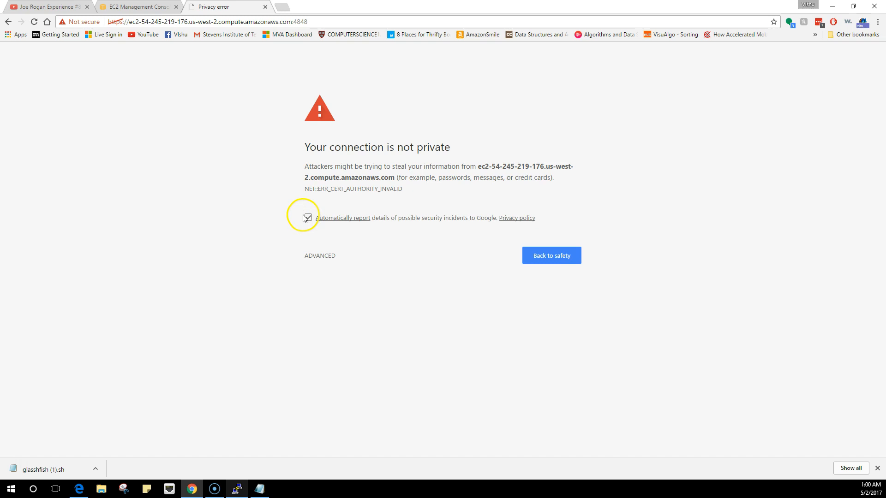
pyautogui.click(319, 255)
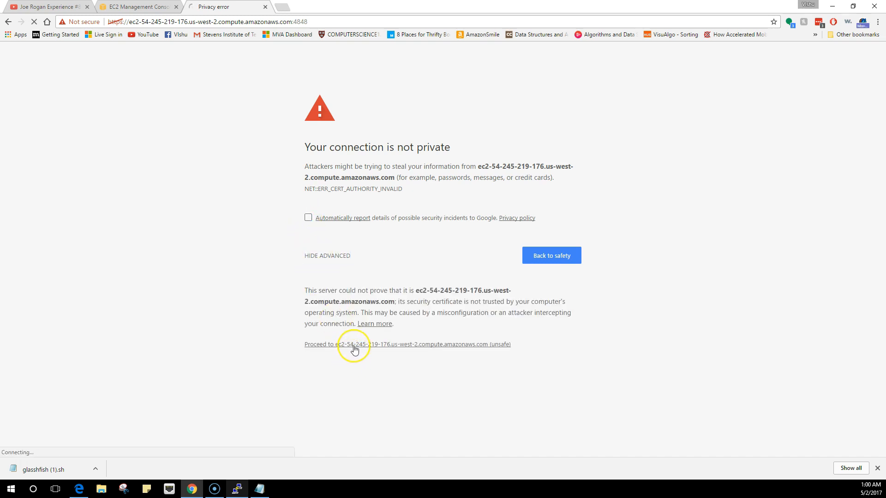
pyautogui.click(355, 344)
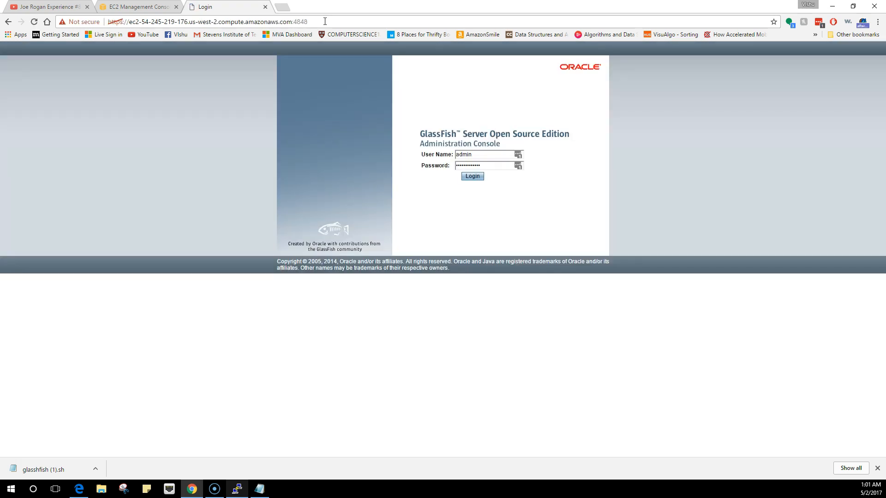
# Log in to the GlassFish console as admin with the admin password.
pyautogui.click(209, 22)
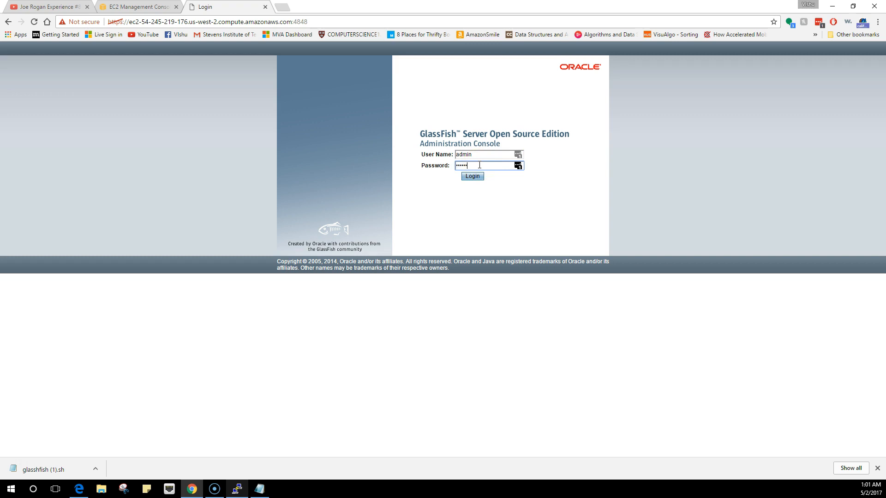
pyautogui.click(471, 176)
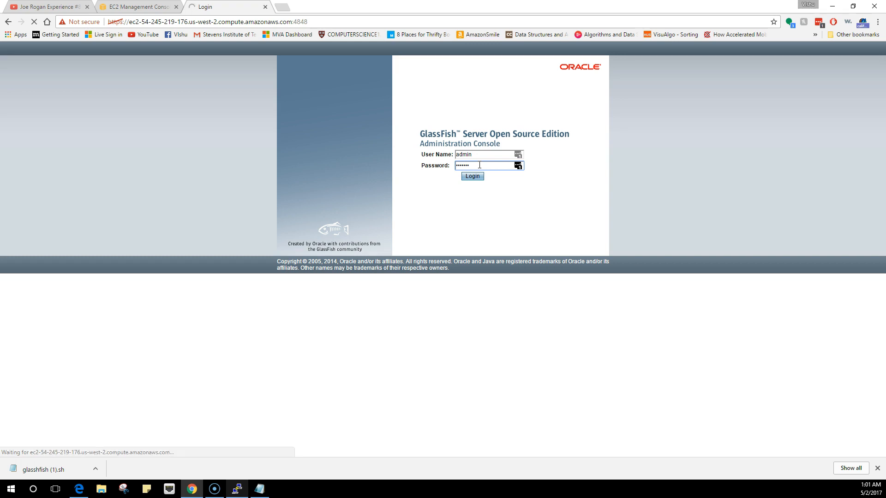
pyautogui.click(471, 176)
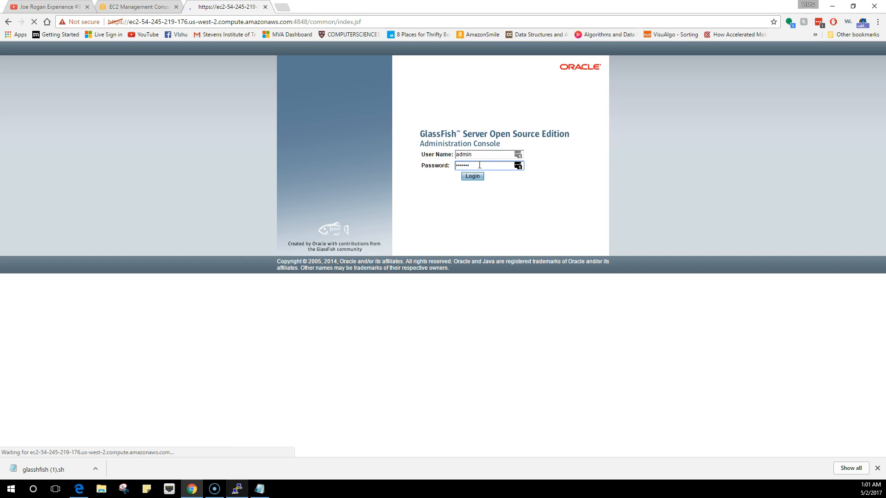
pyautogui.click(471, 176)
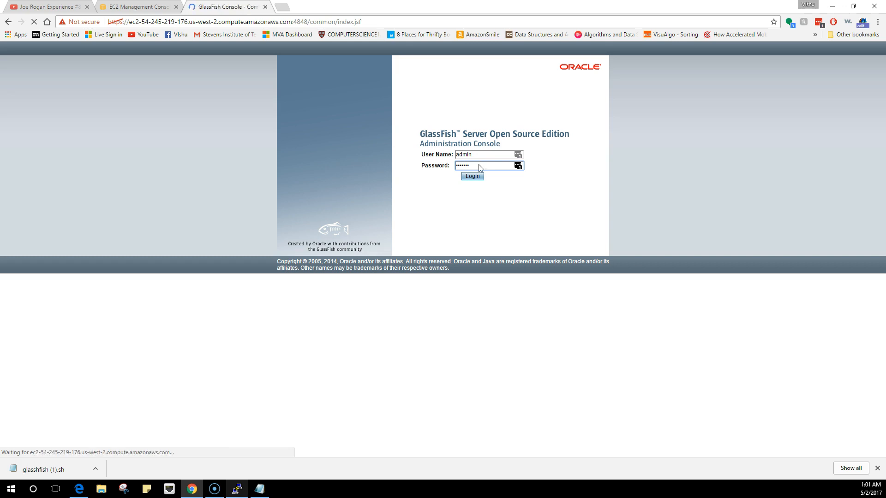
pyautogui.click(472, 176)
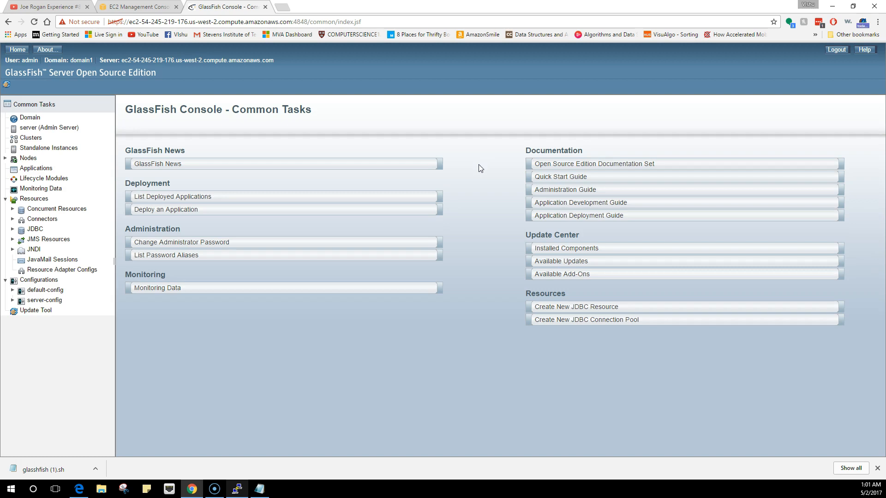
pyautogui.moveTo(204, 186)
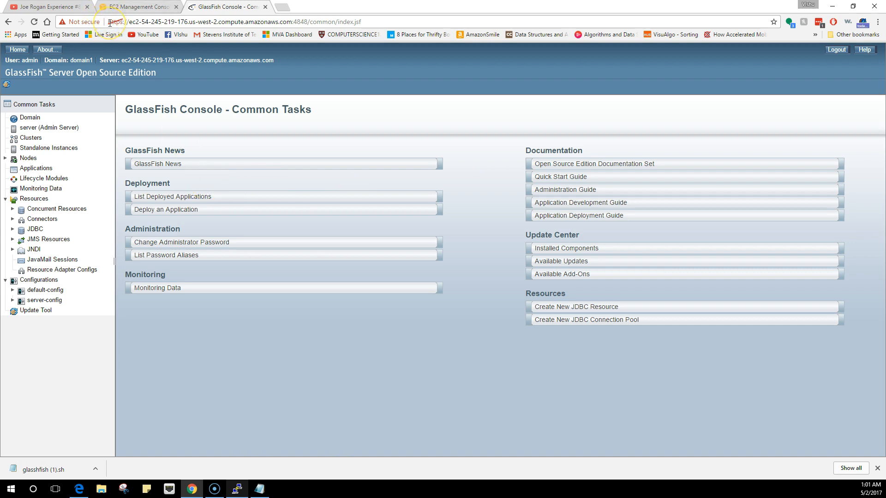
pyautogui.moveTo(138, 78)
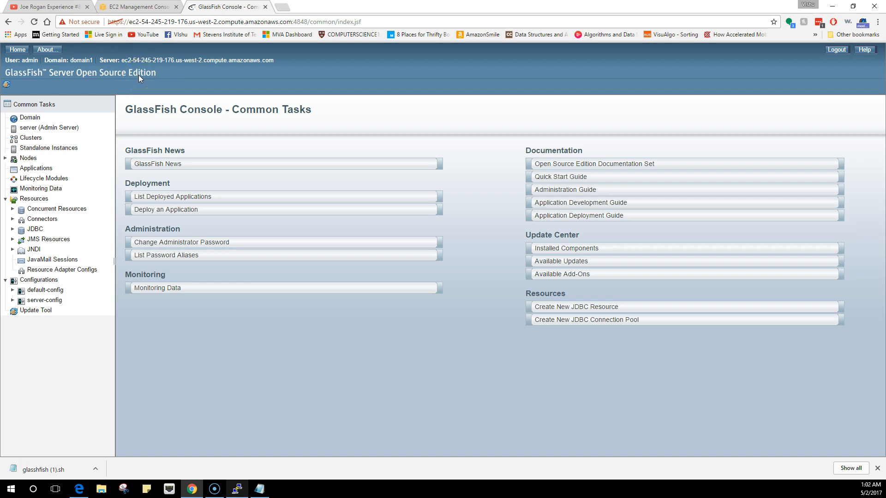
pyautogui.moveTo(180, 35)
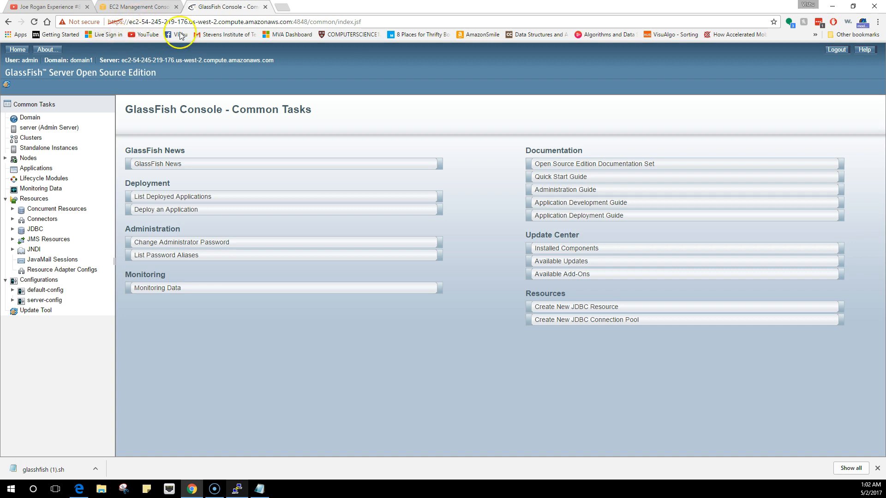
pyautogui.moveTo(288, 35)
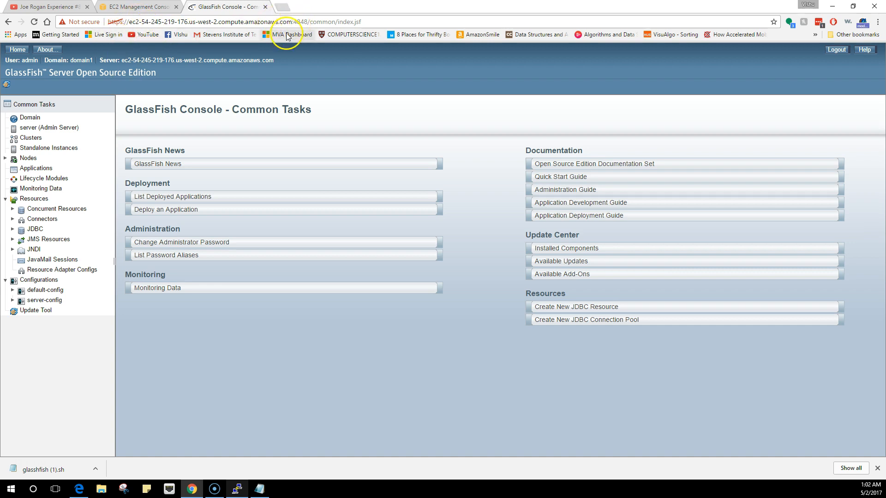
pyautogui.moveTo(288, 34)
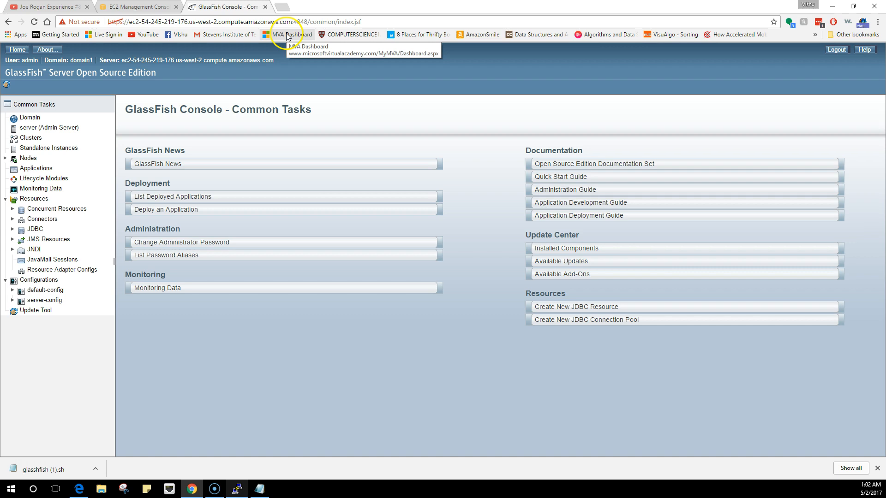
pyautogui.moveTo(287, 35)
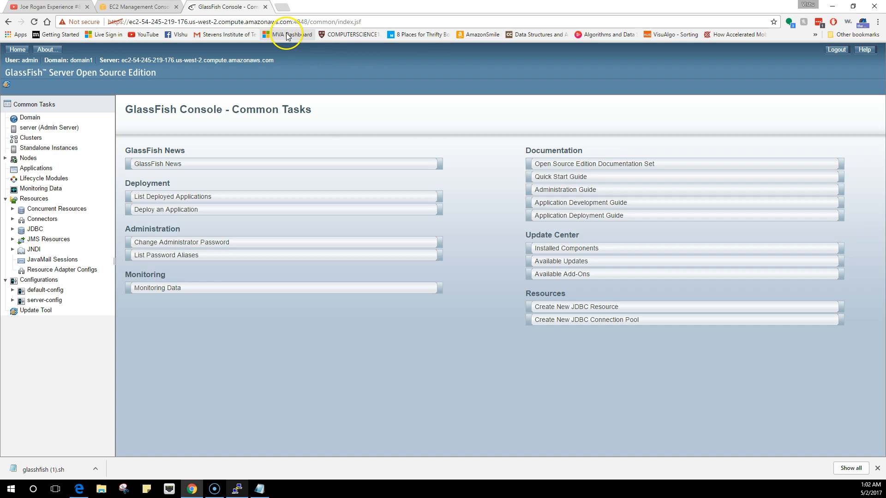